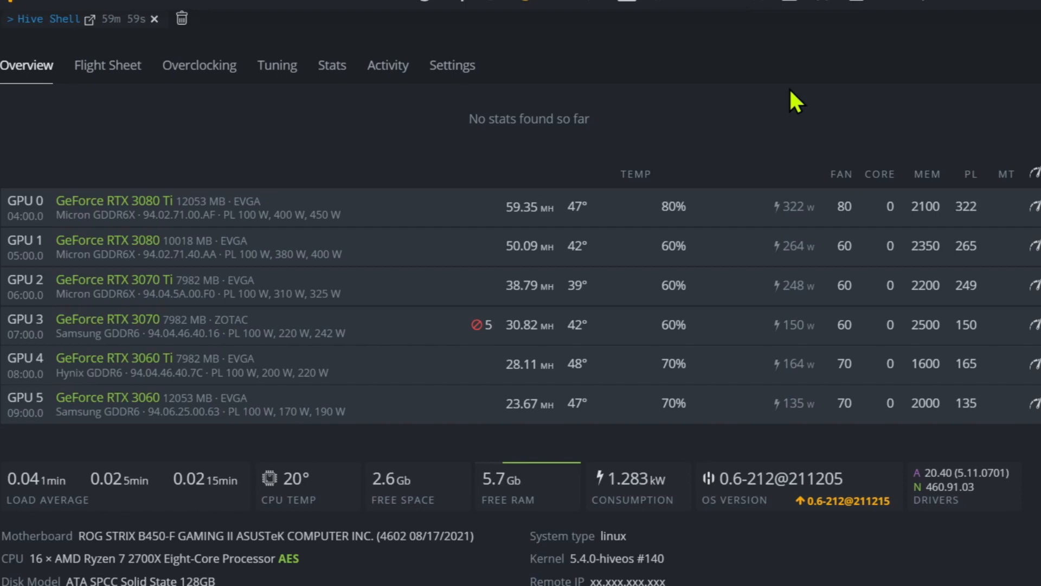
mouse_move(362, 215)
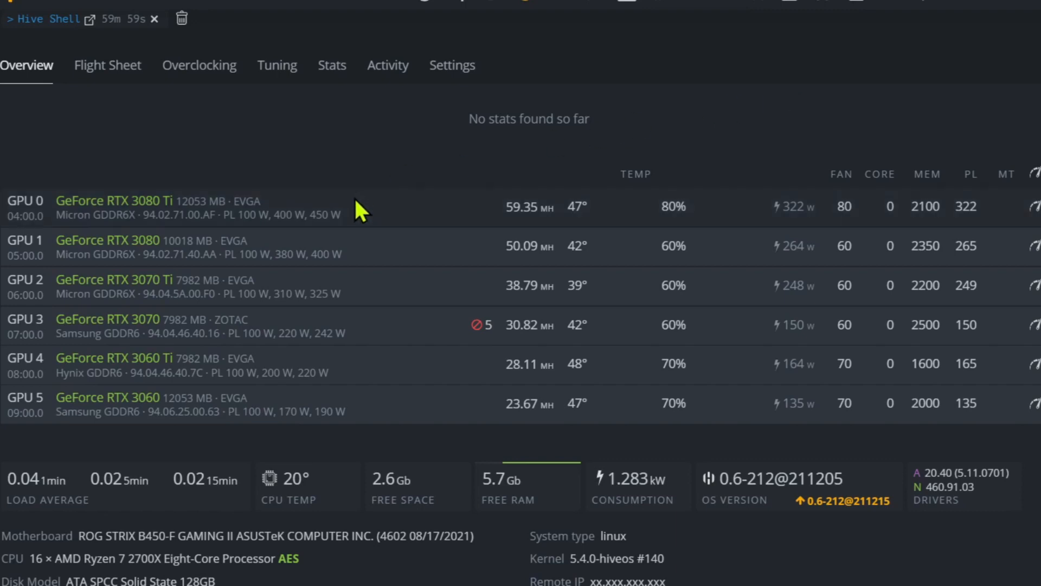
mouse_move(464, 173)
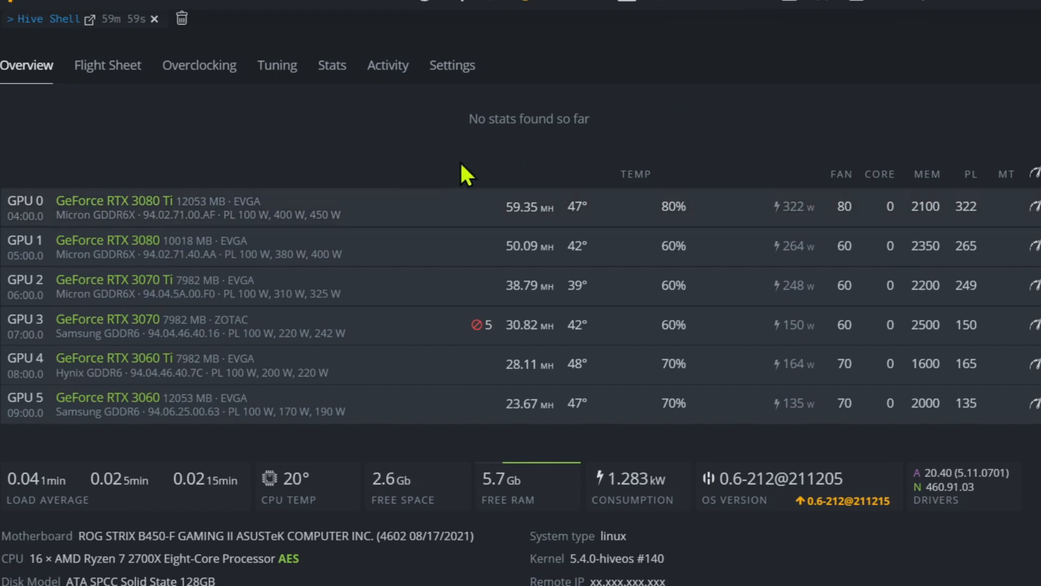
mouse_move(538, 236)
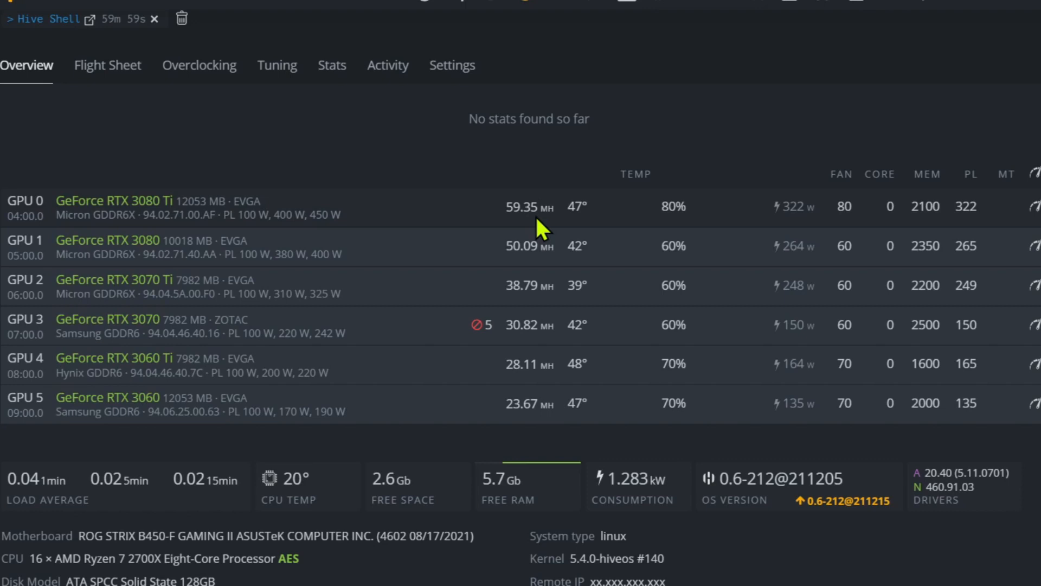
mouse_move(700, 225)
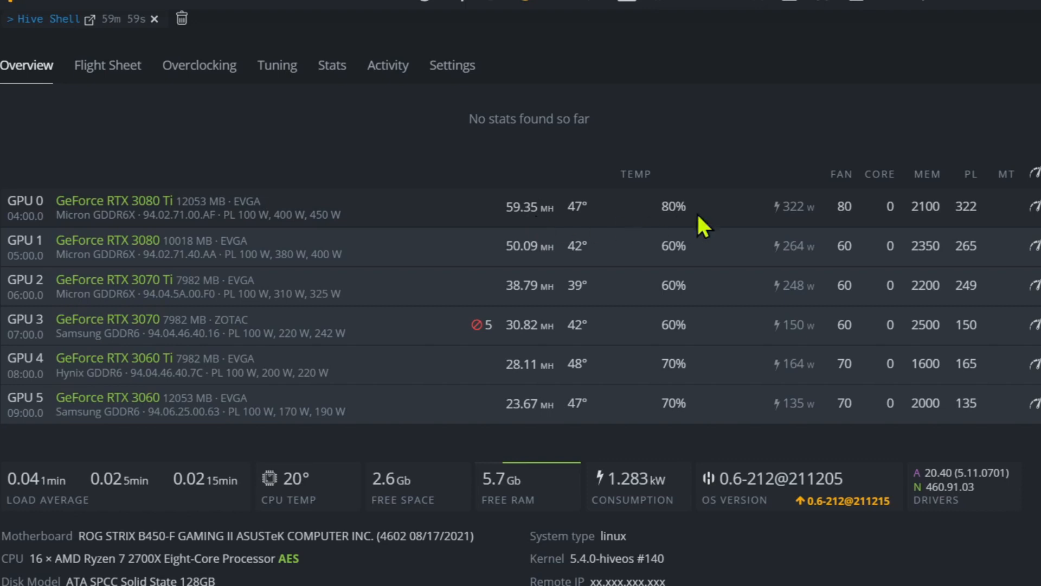
mouse_move(625, 267)
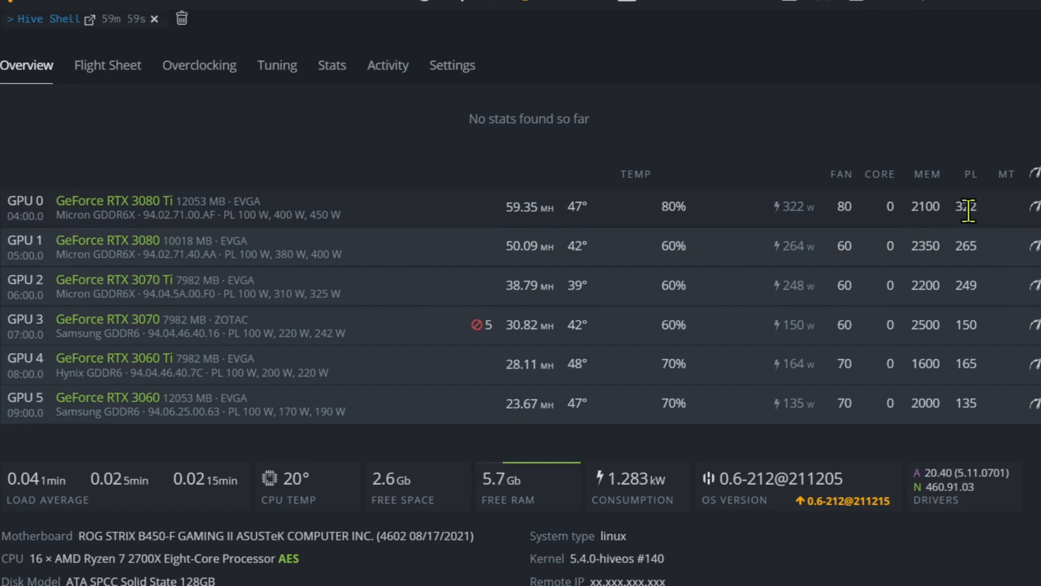
mouse_move(997, 228)
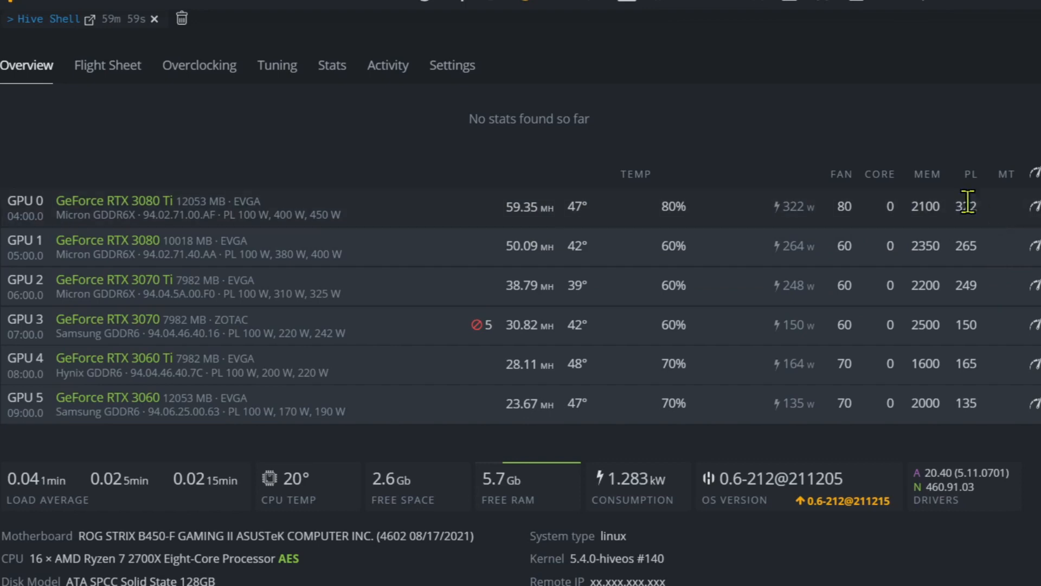
mouse_move(985, 222)
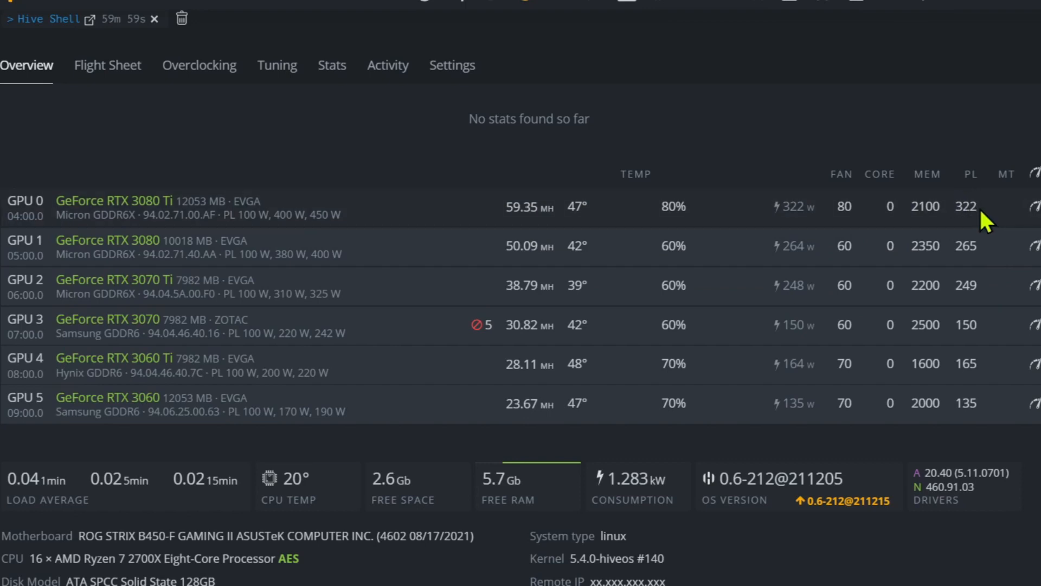
mouse_move(993, 225)
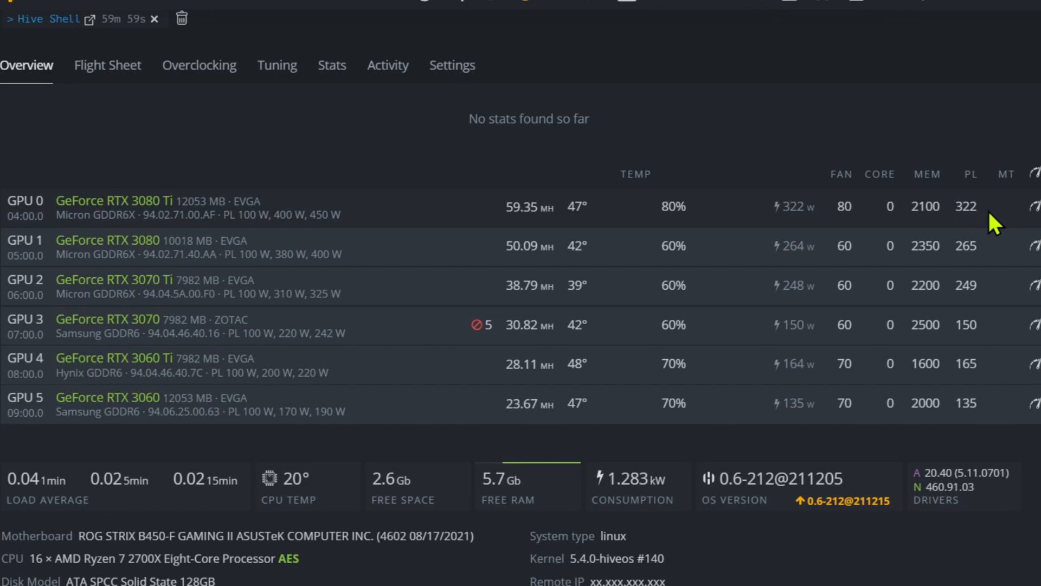
mouse_move(984, 228)
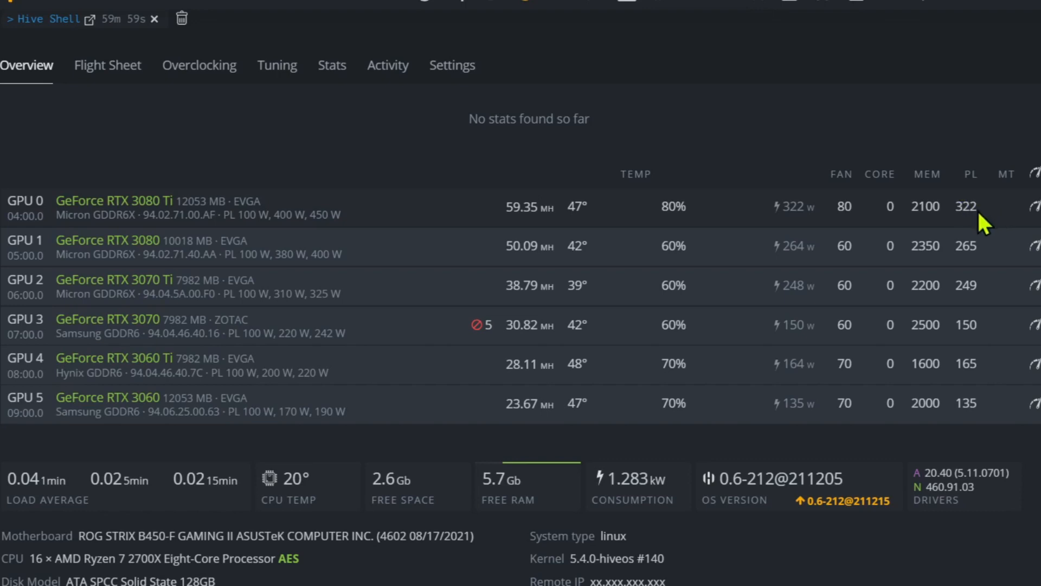
mouse_move(973, 216)
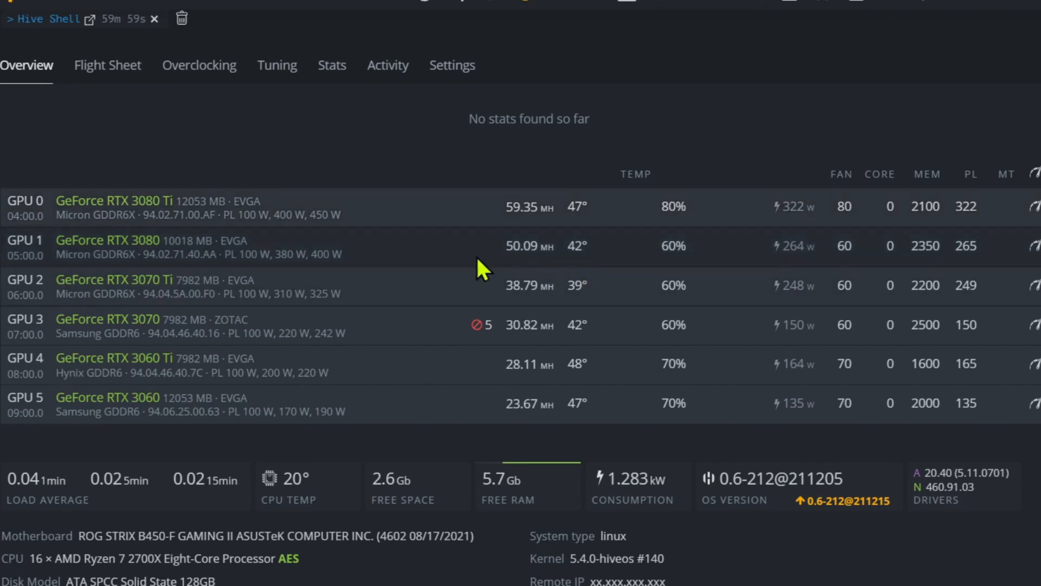
mouse_move(531, 247)
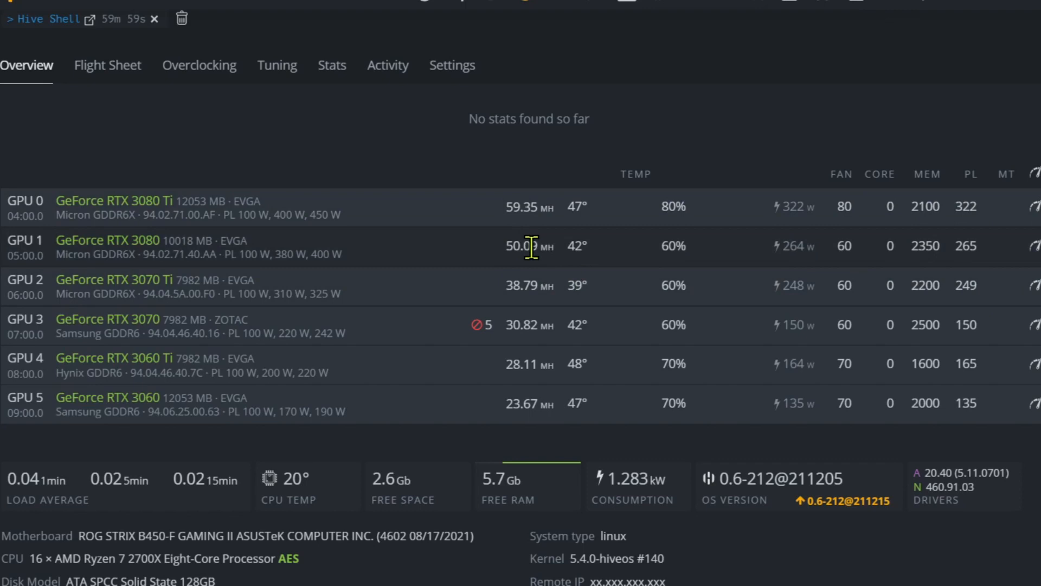
mouse_move(840, 274)
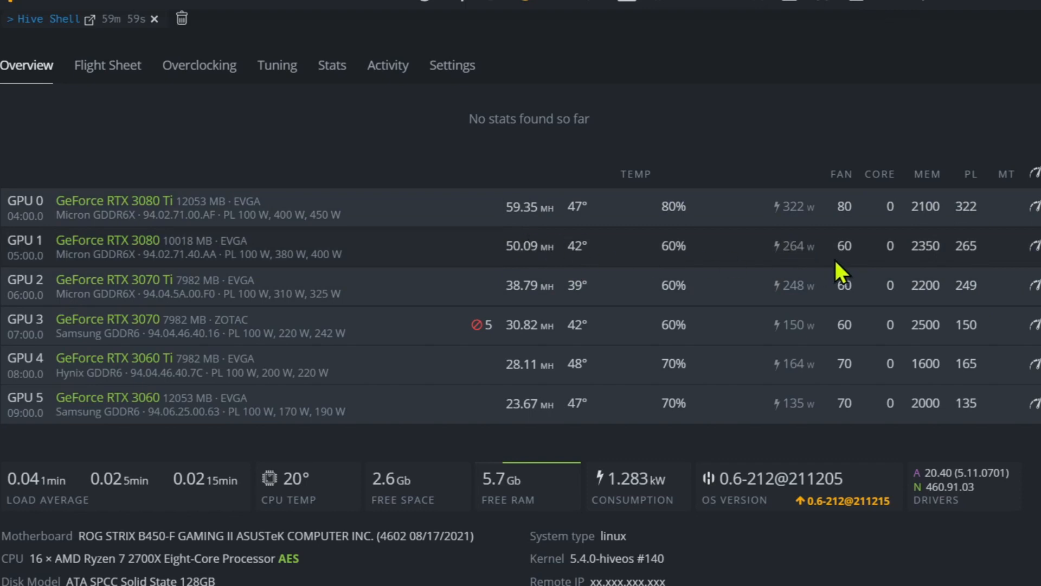
mouse_move(893, 279)
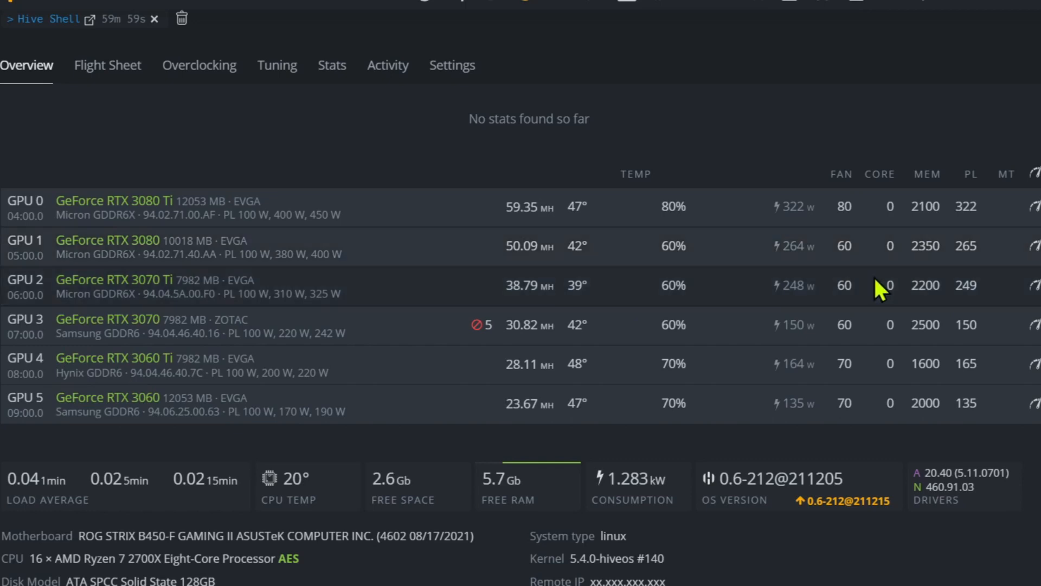
mouse_move(538, 309)
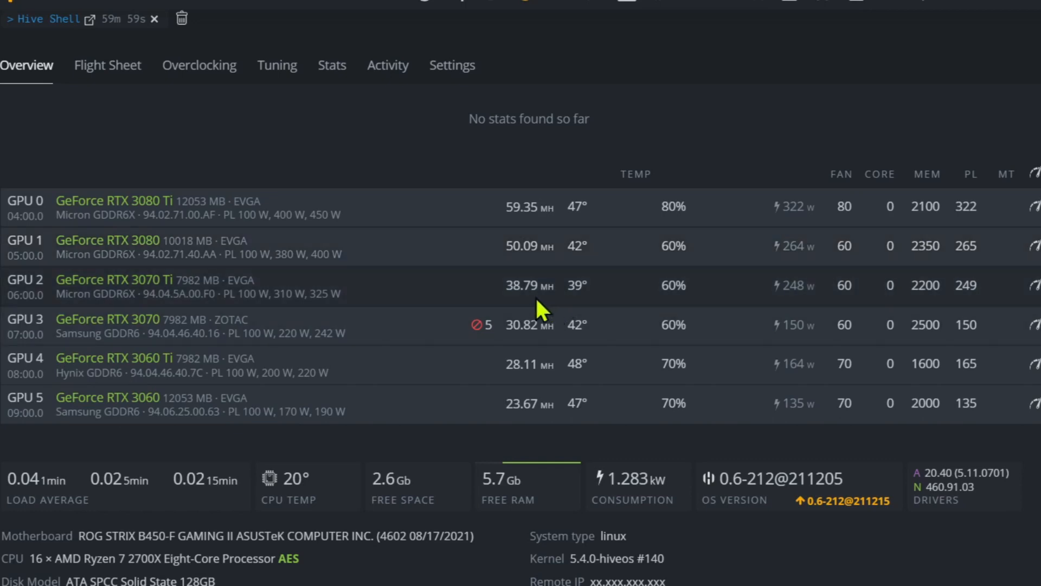
mouse_move(847, 307)
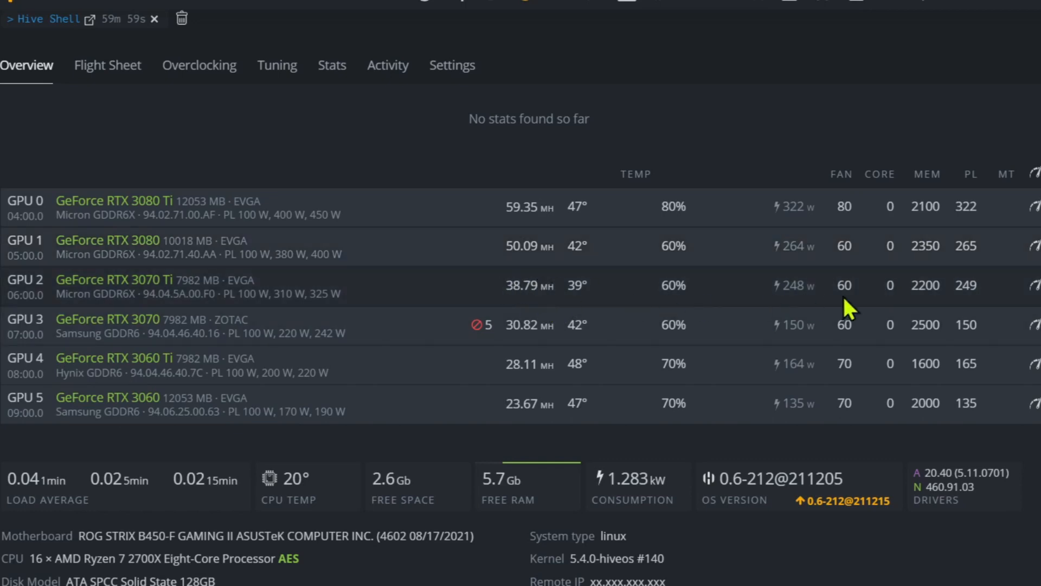
mouse_move(938, 309)
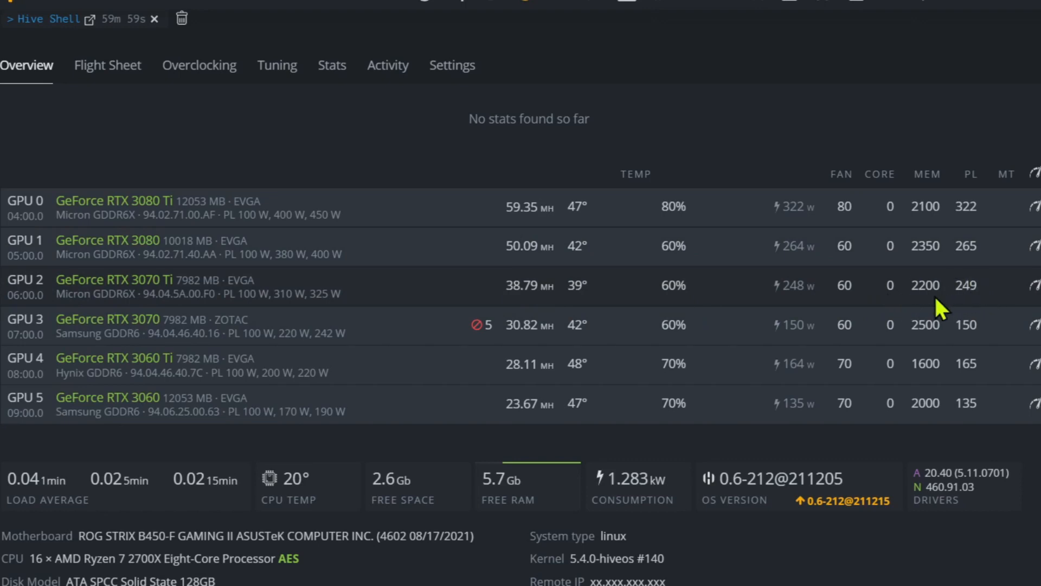
mouse_move(622, 370)
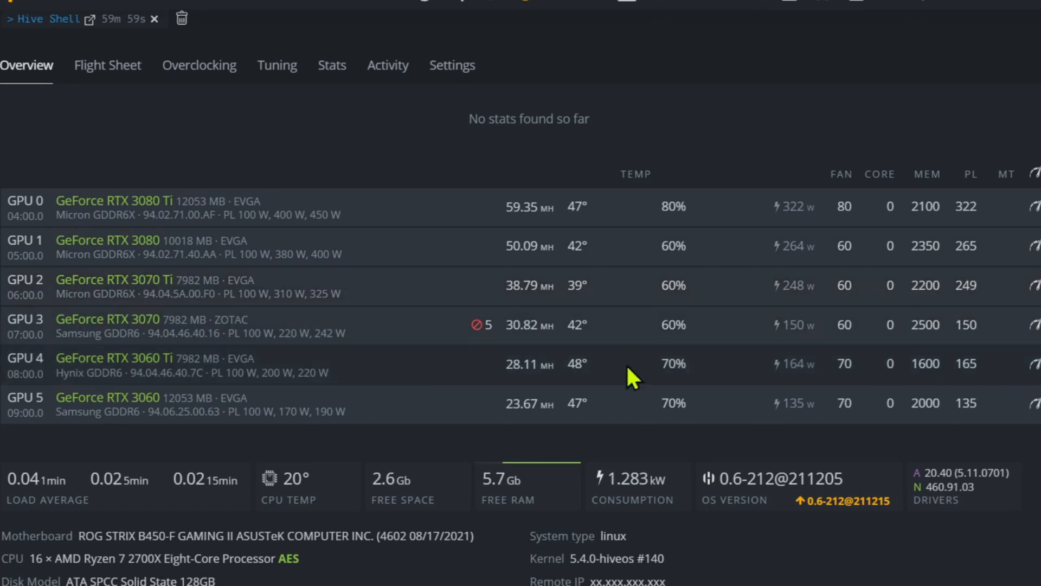
mouse_move(530, 328)
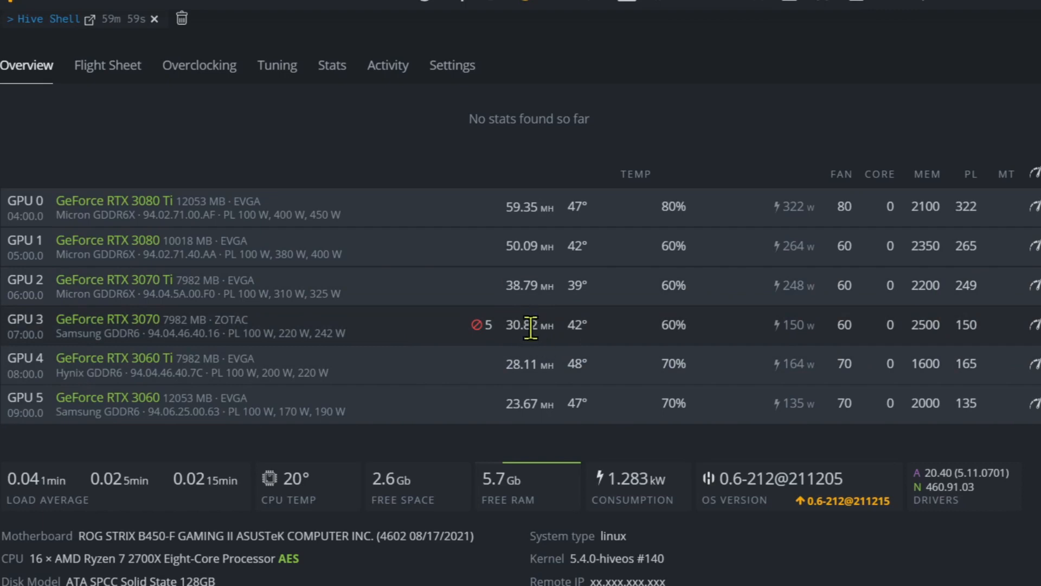
mouse_move(616, 335)
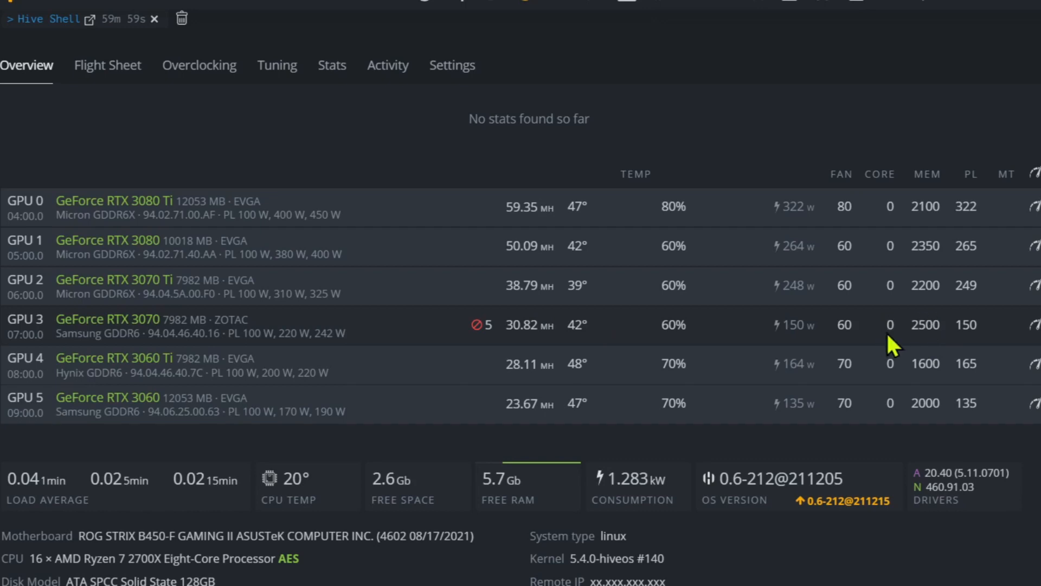
mouse_move(496, 340)
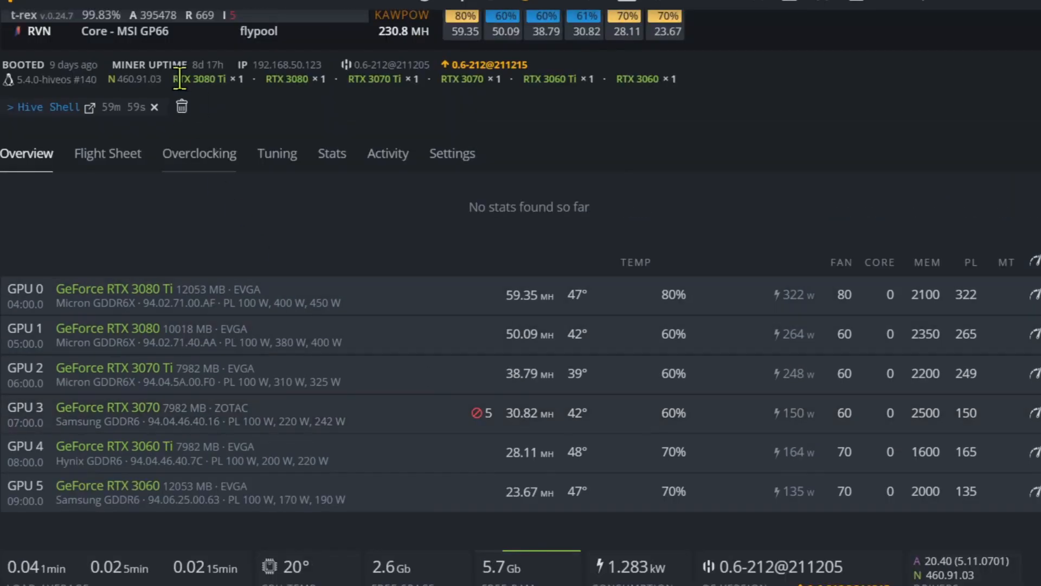
scroll("down", 3)
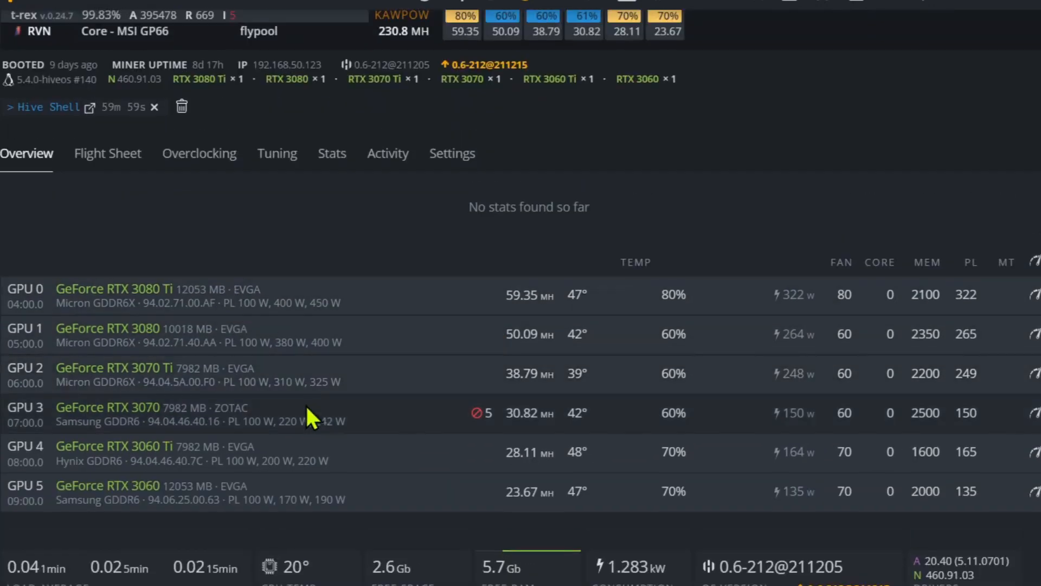
scroll("down", 3)
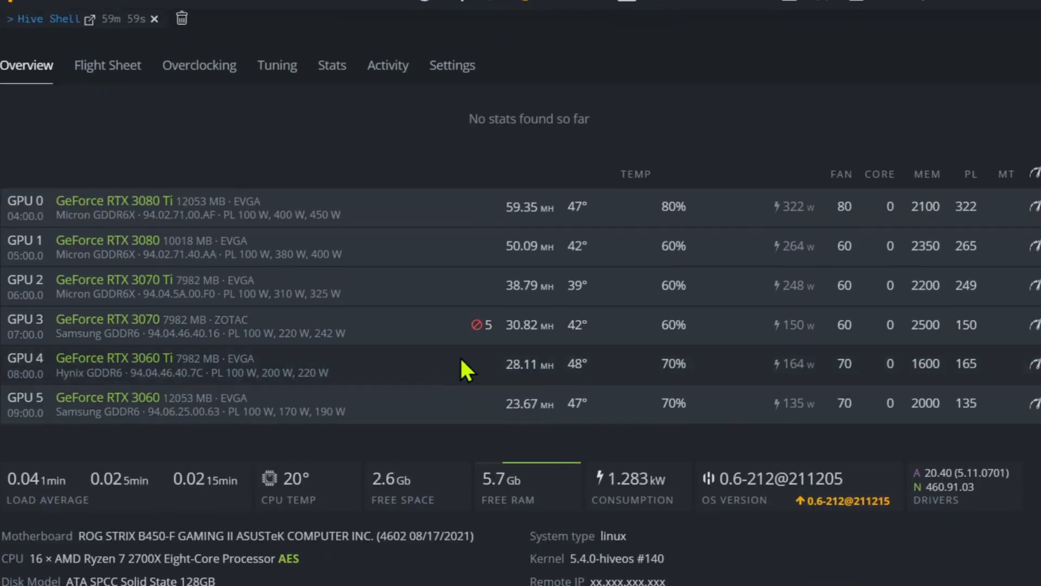
mouse_move(901, 344)
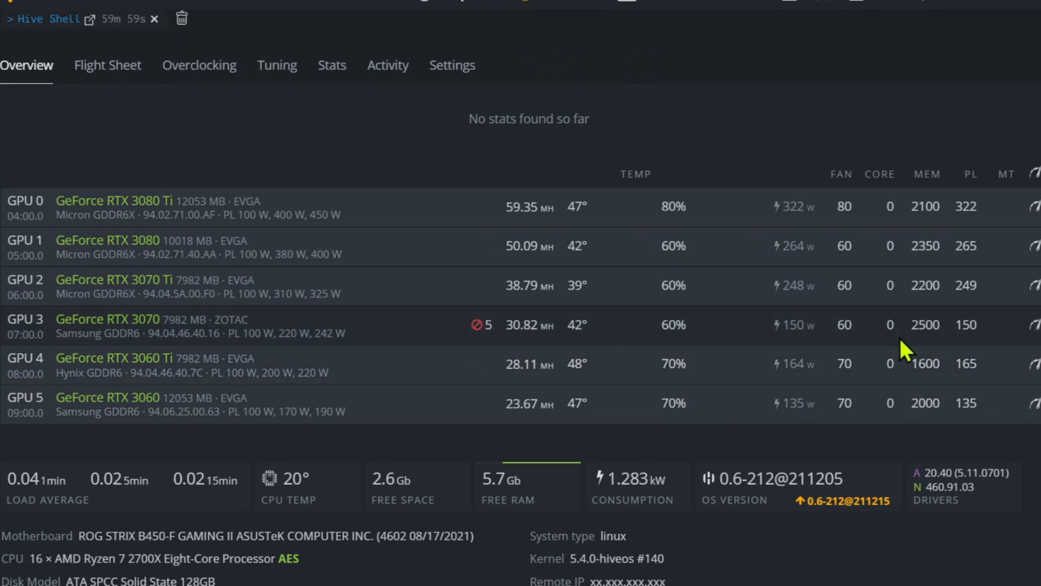
mouse_move(927, 325)
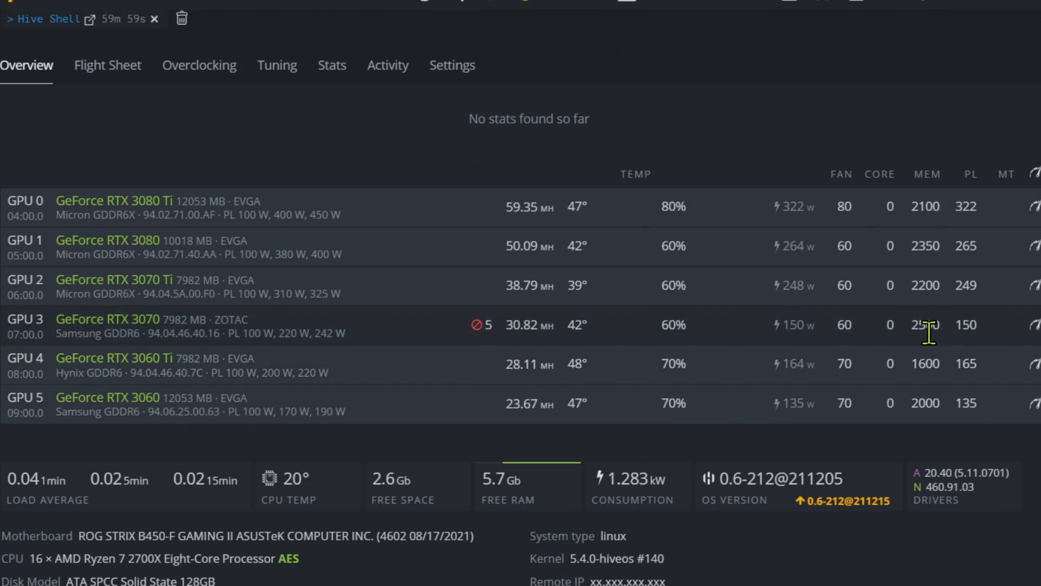
mouse_move(843, 363)
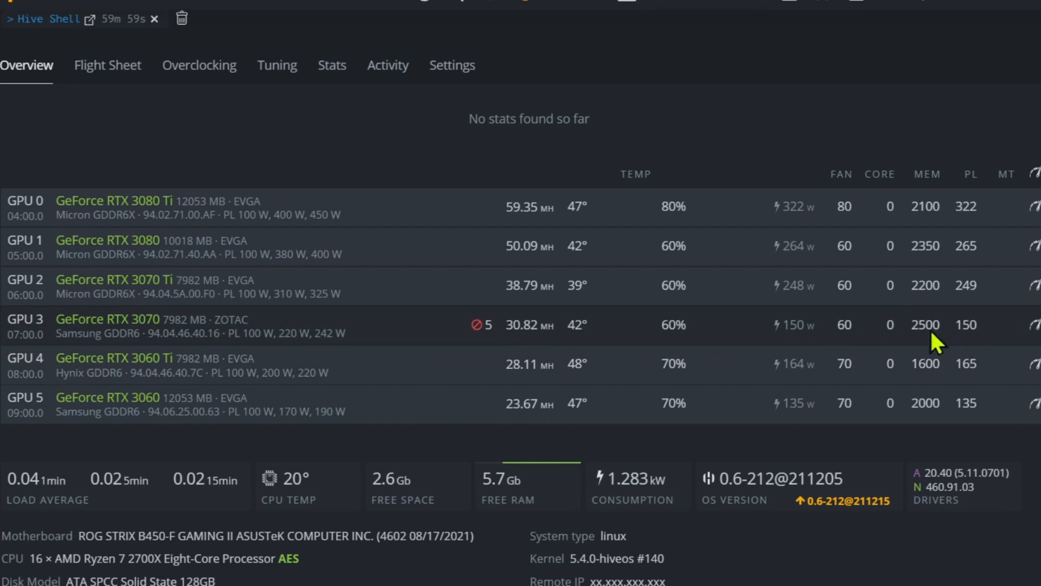
mouse_move(171, 343)
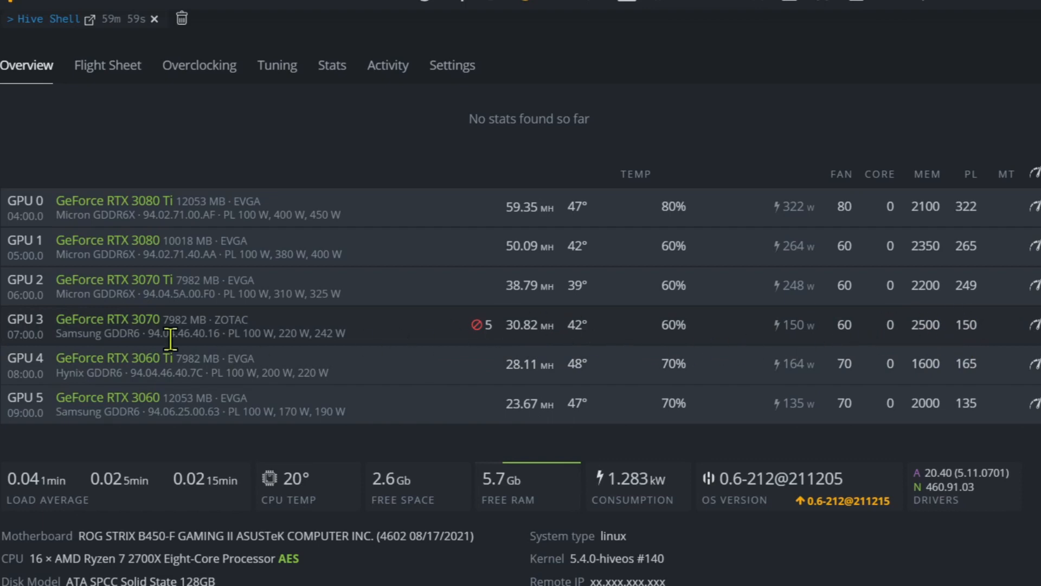
mouse_move(823, 311)
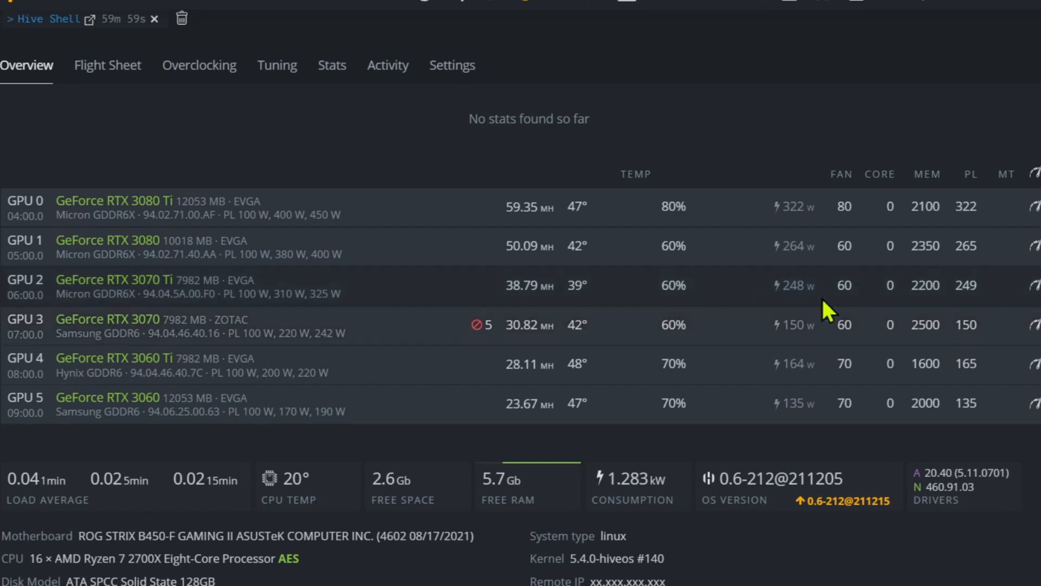
mouse_move(727, 351)
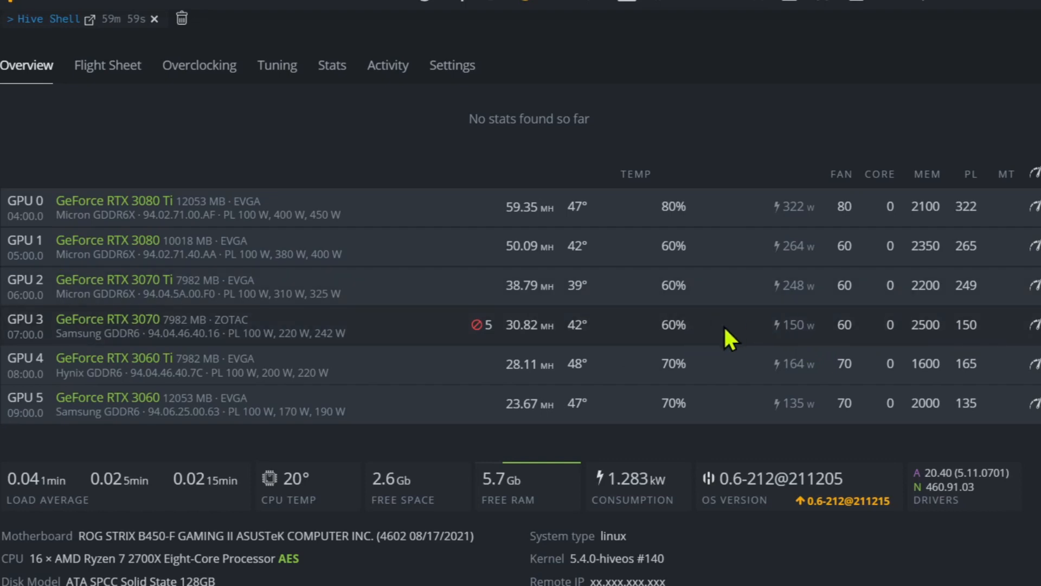
mouse_move(644, 352)
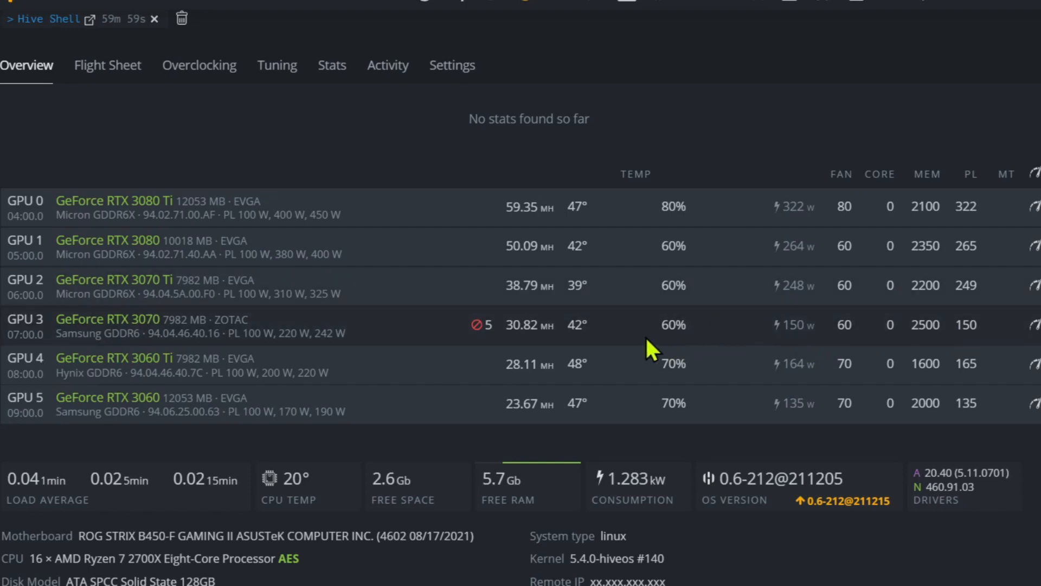
mouse_move(569, 364)
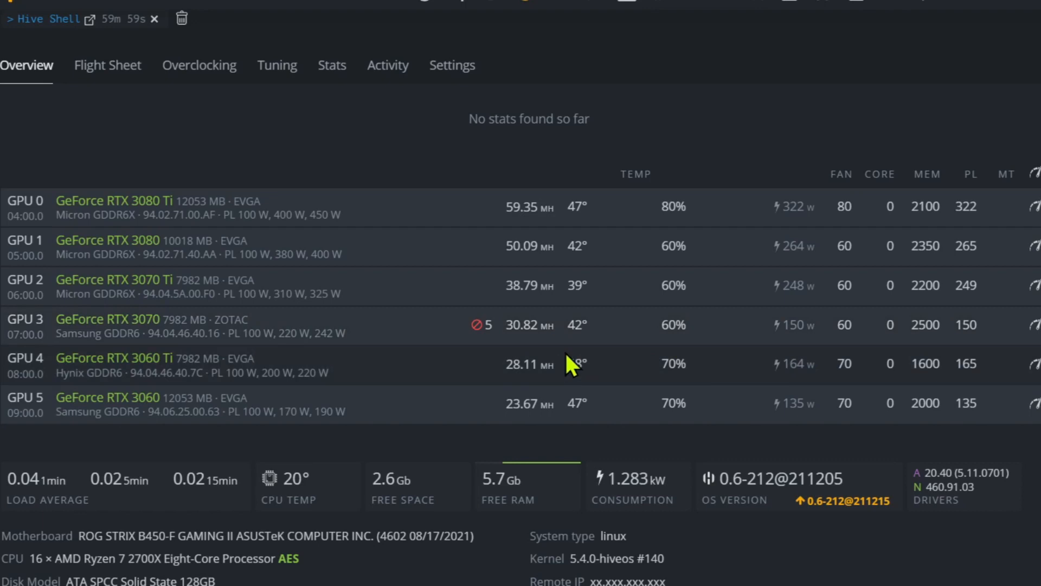
mouse_move(170, 372)
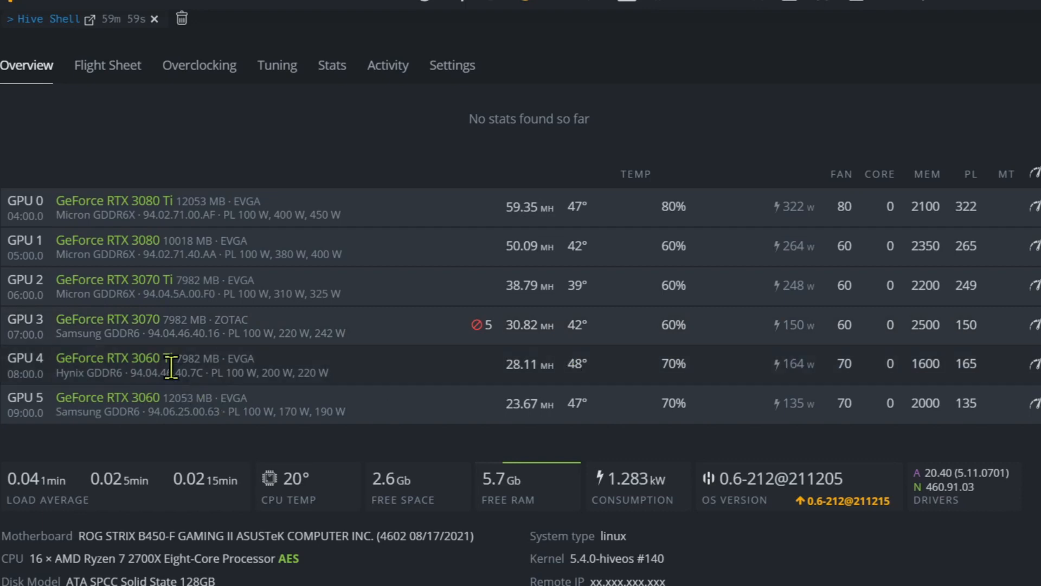
mouse_move(521, 385)
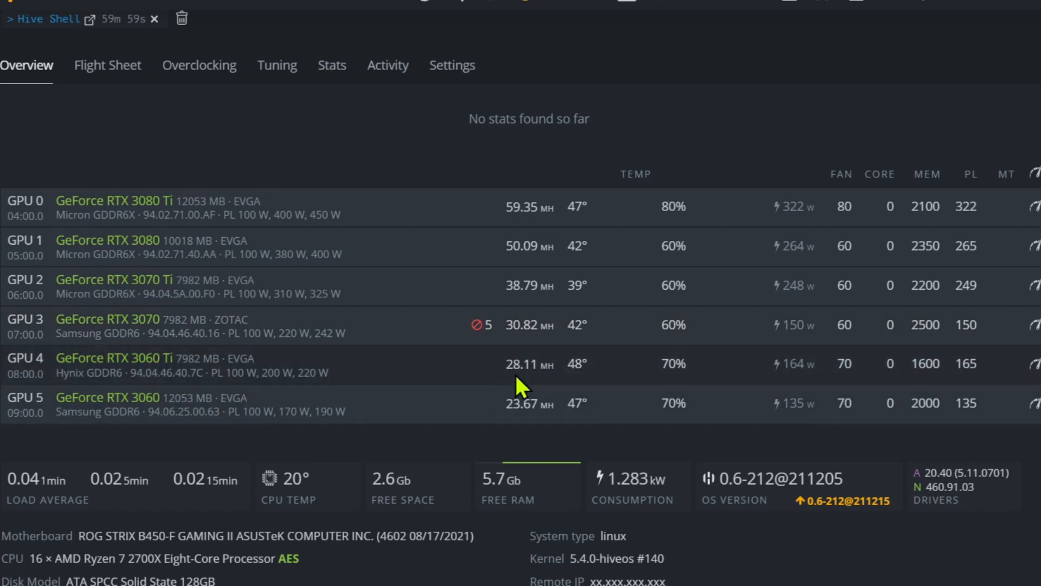
mouse_move(957, 383)
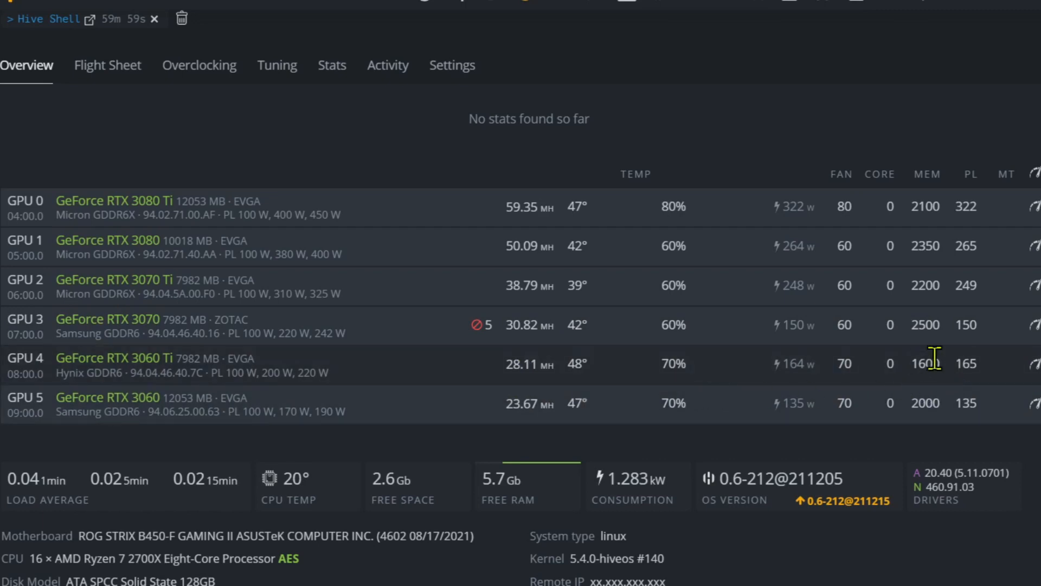
mouse_move(817, 442)
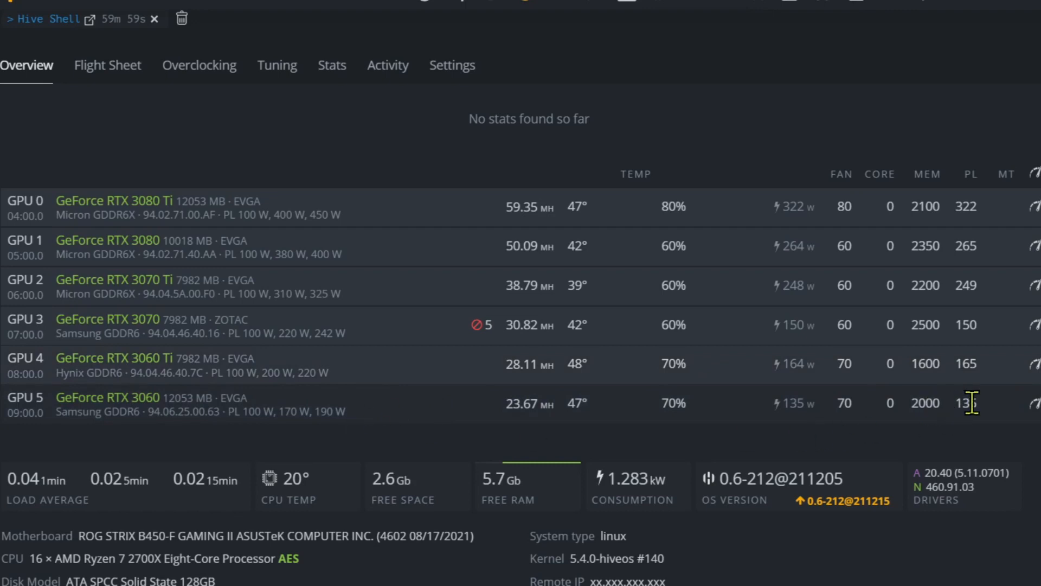
mouse_move(518, 432)
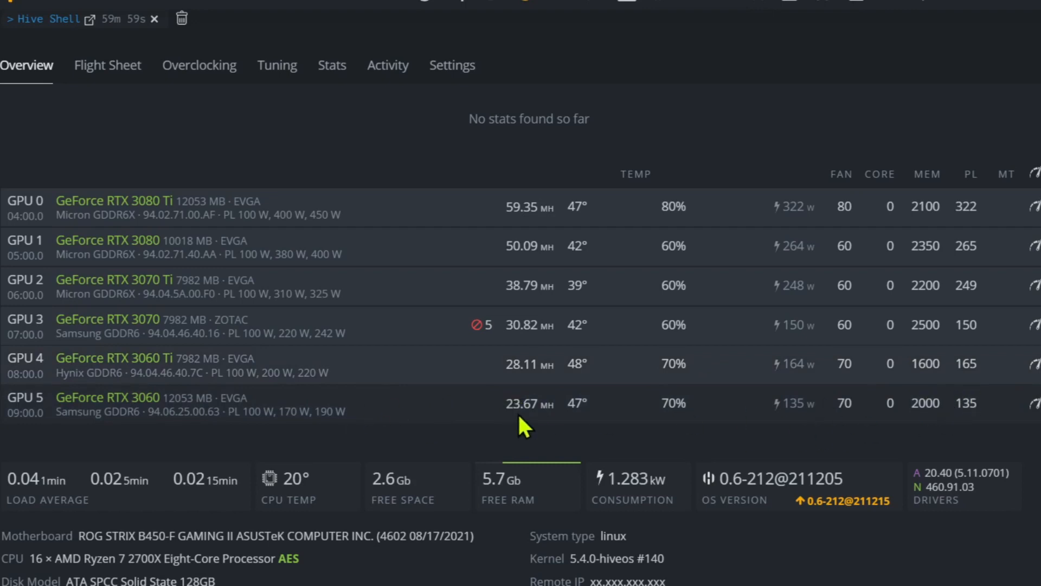
mouse_move(870, 440)
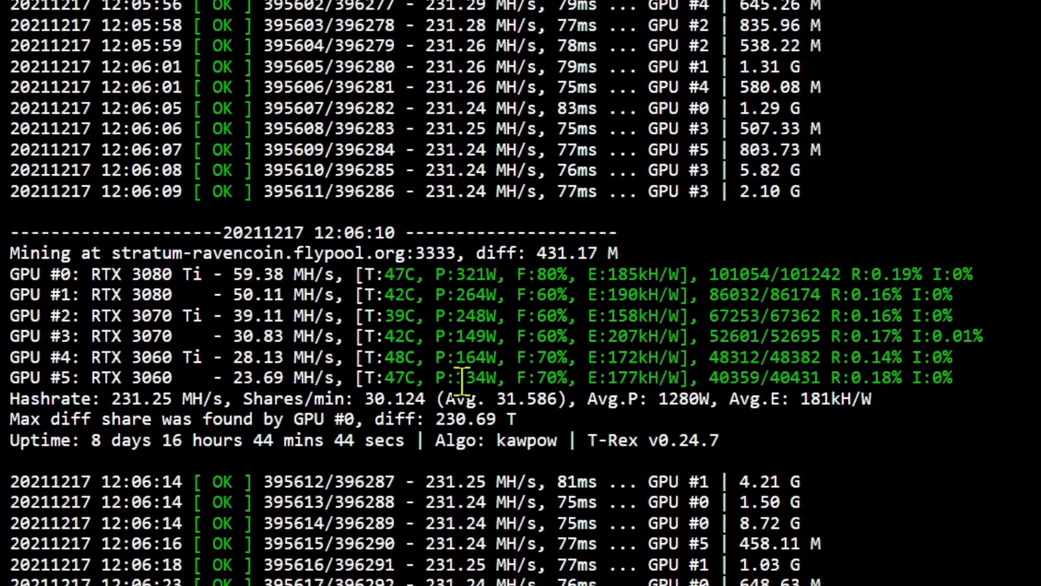
scroll("down", 3)
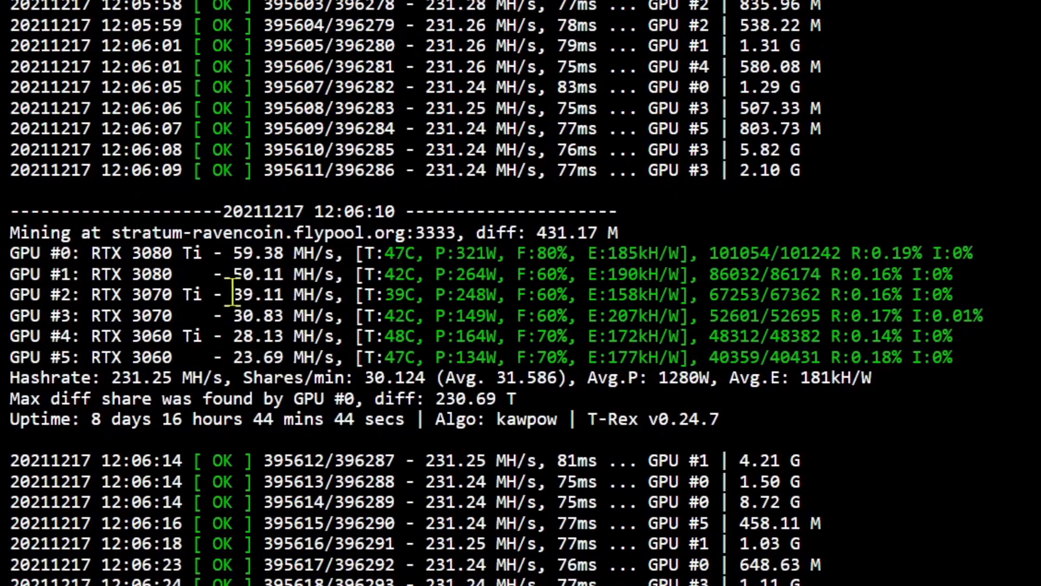
scroll("down", 3)
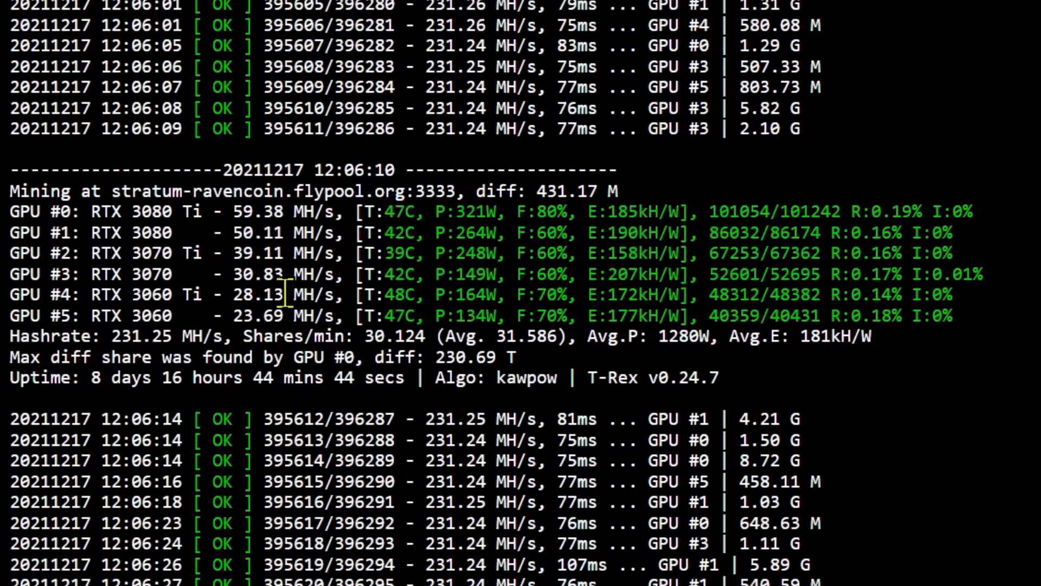
scroll("down", 3)
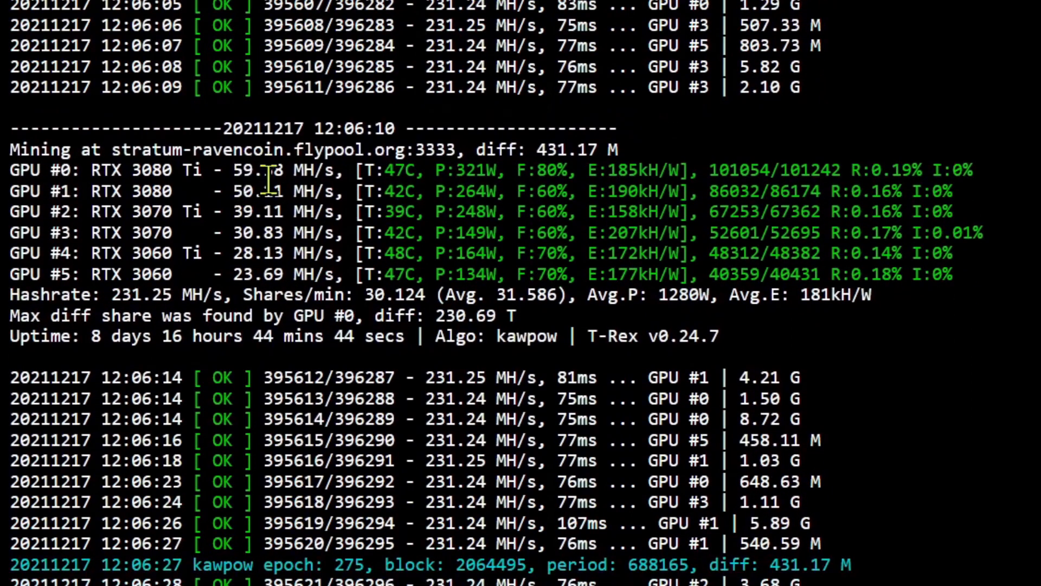
scroll("down", 3)
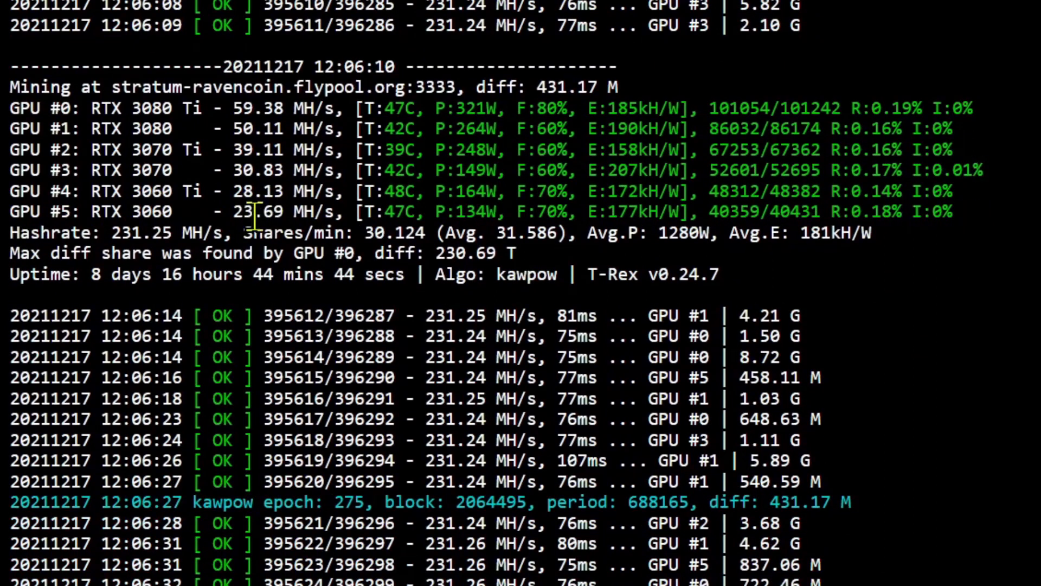
scroll("down", 3)
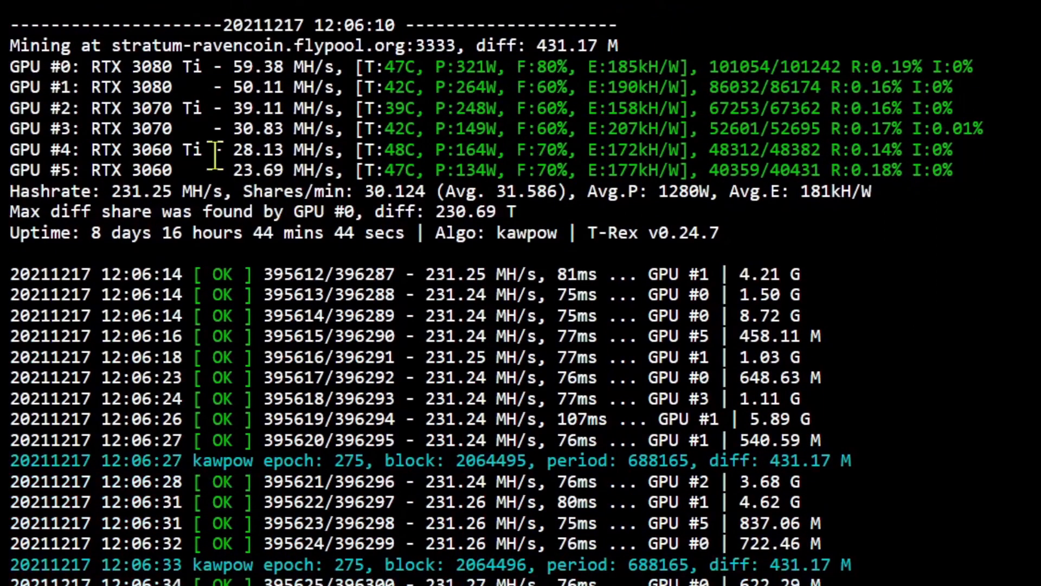
mouse_move(95, 212)
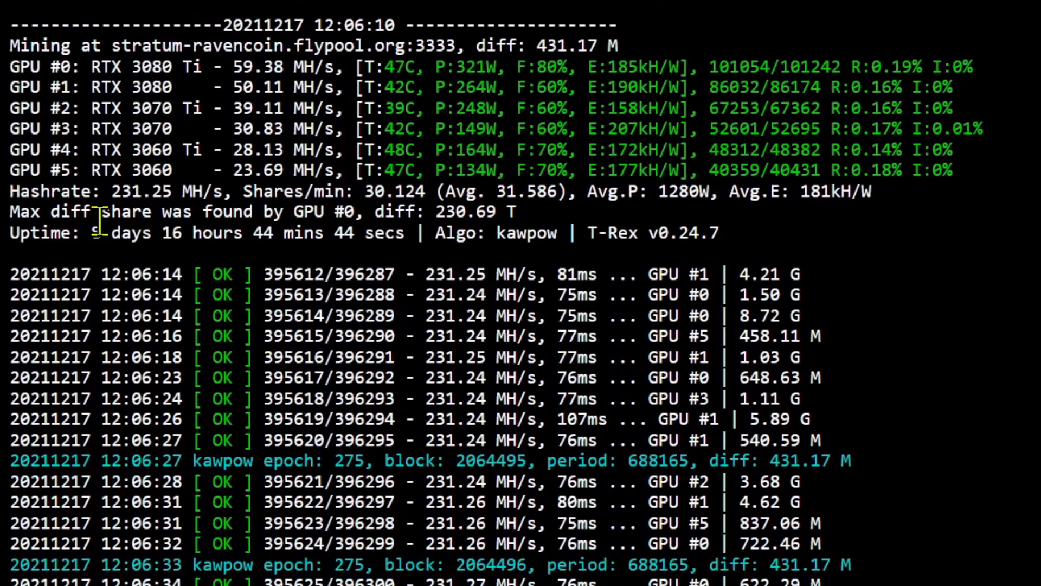
scroll("down", 3)
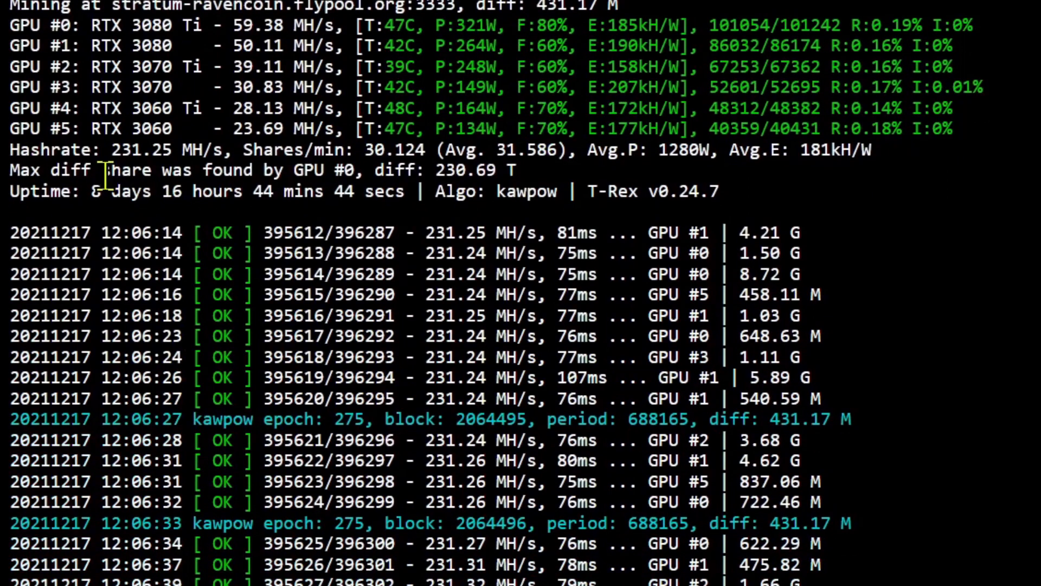
scroll("down", 3)
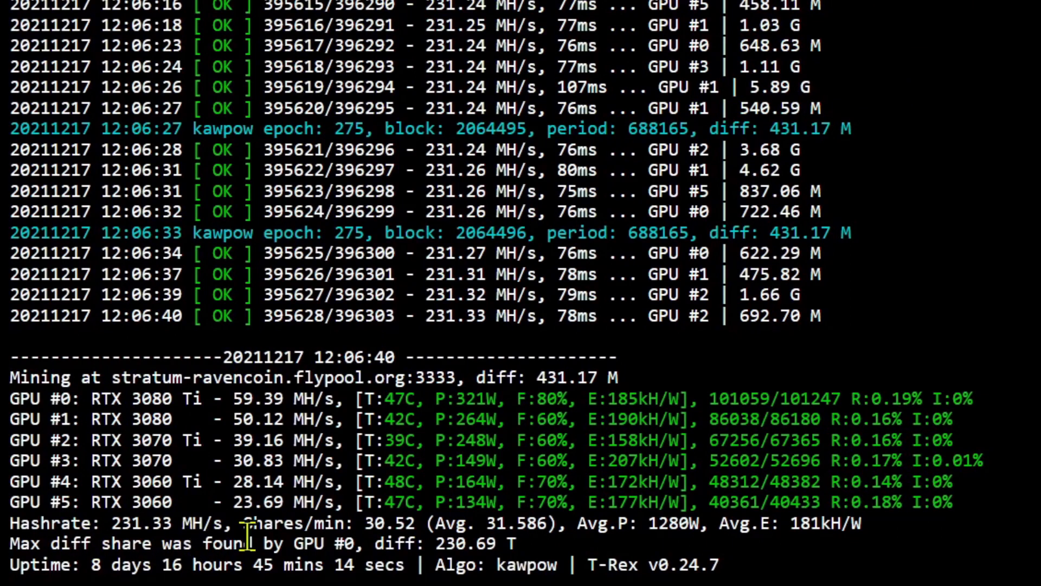
mouse_move(369, 460)
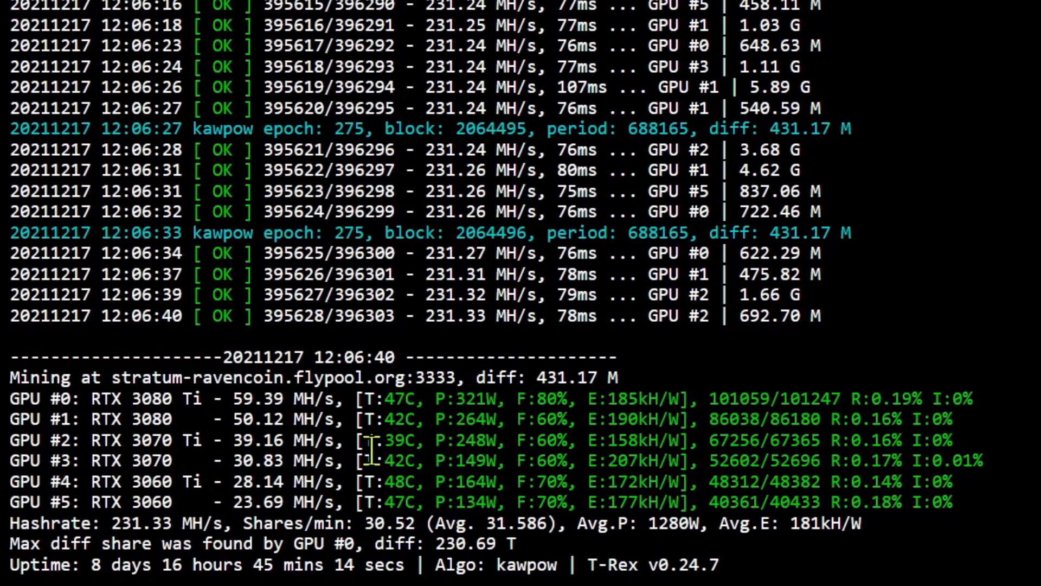
scroll("down", 3)
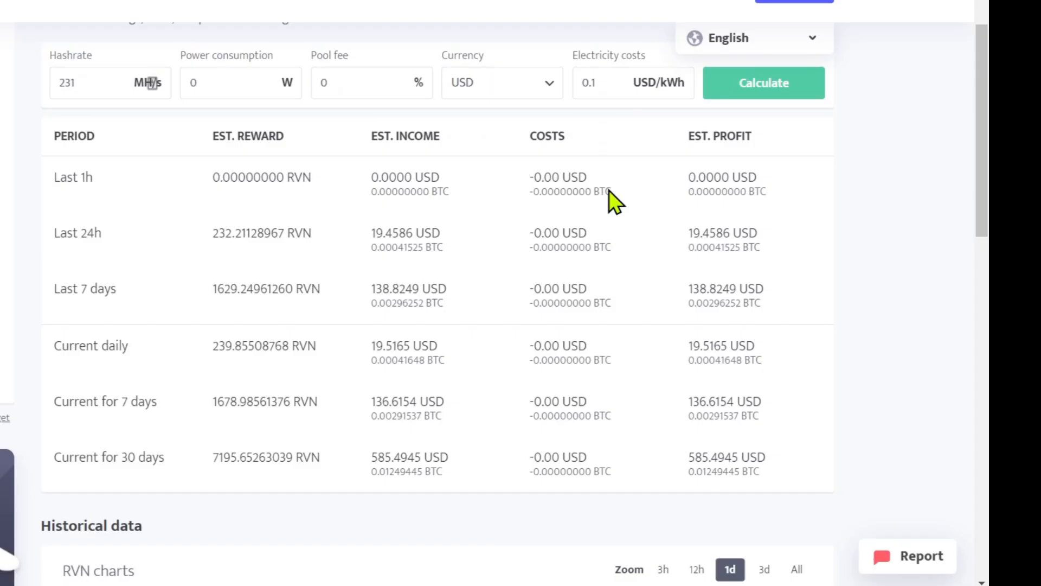
scroll("up", 3)
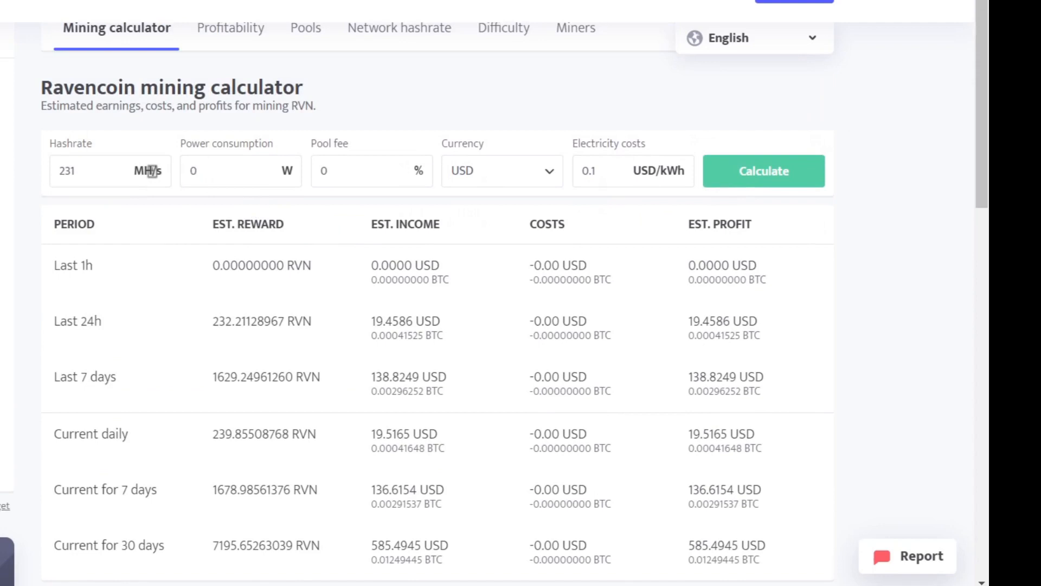
mouse_move(184, 114)
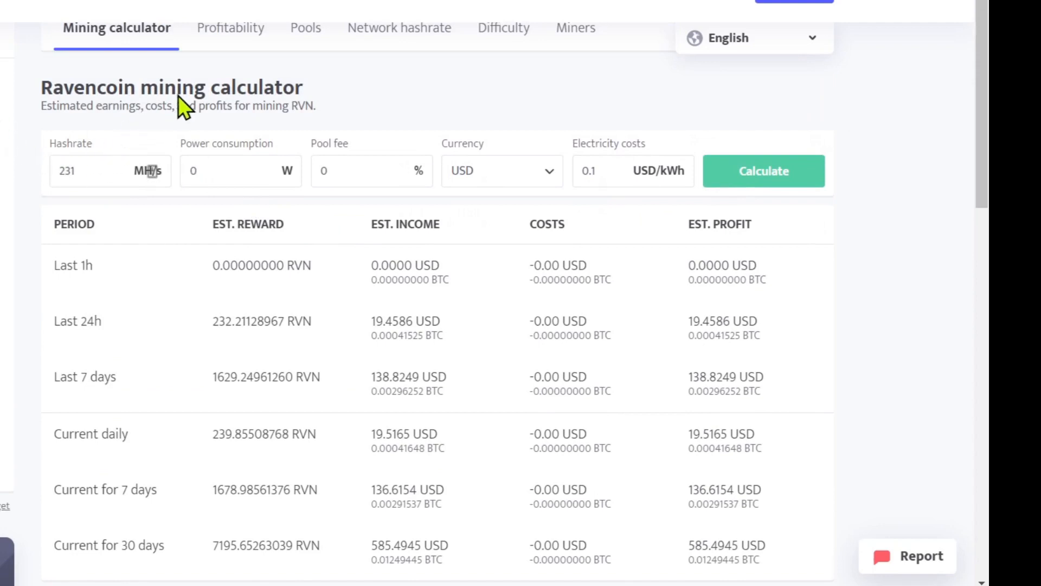
mouse_move(54, 205)
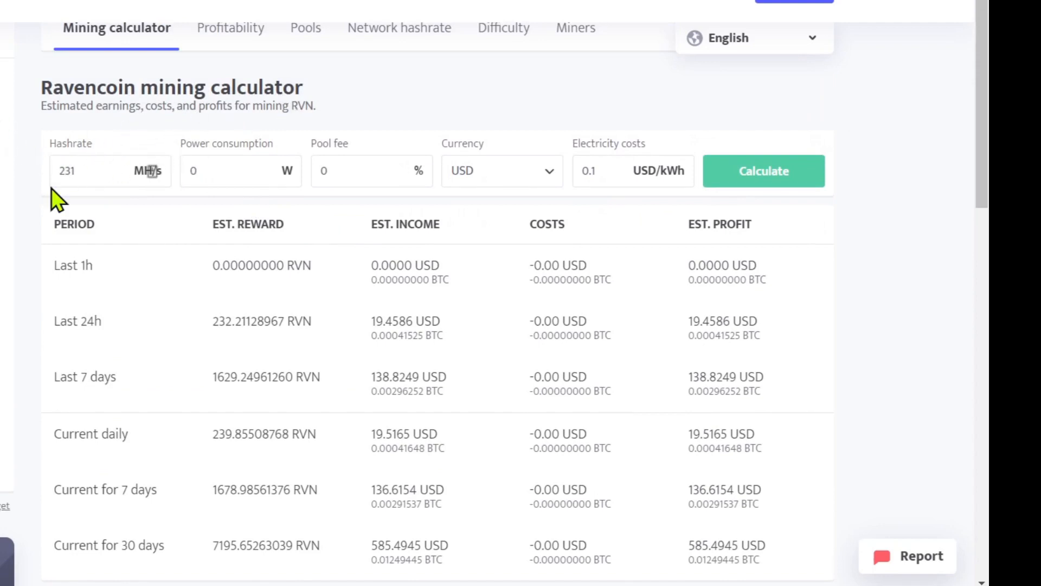
mouse_move(116, 387)
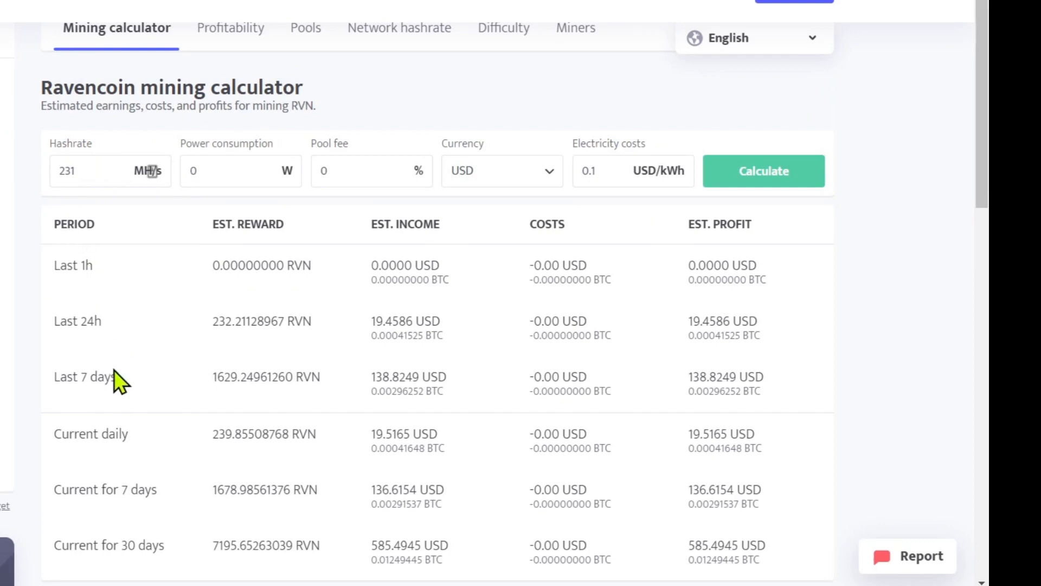
mouse_move(378, 410)
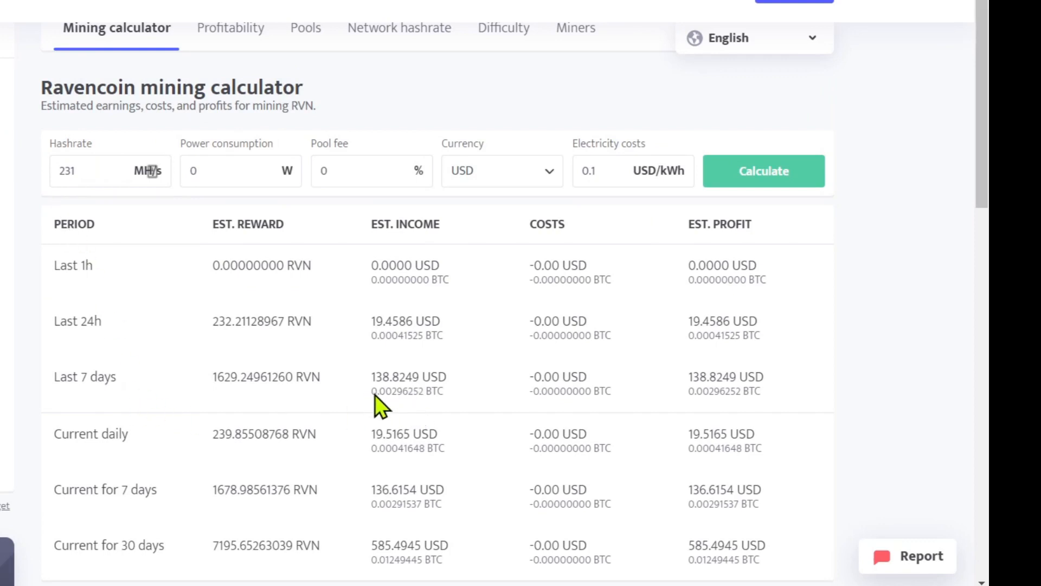
mouse_move(416, 377)
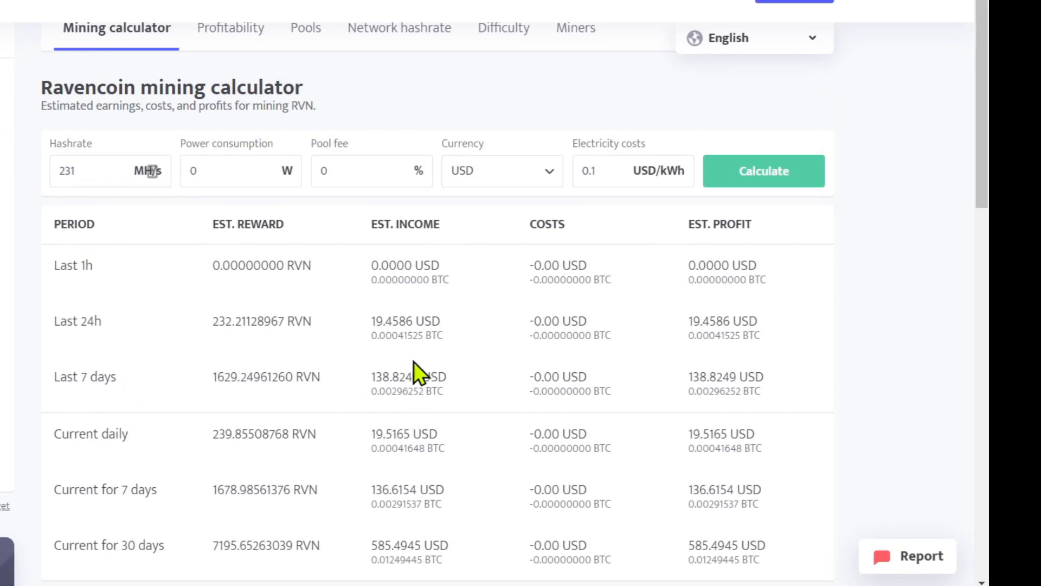
mouse_move(375, 436)
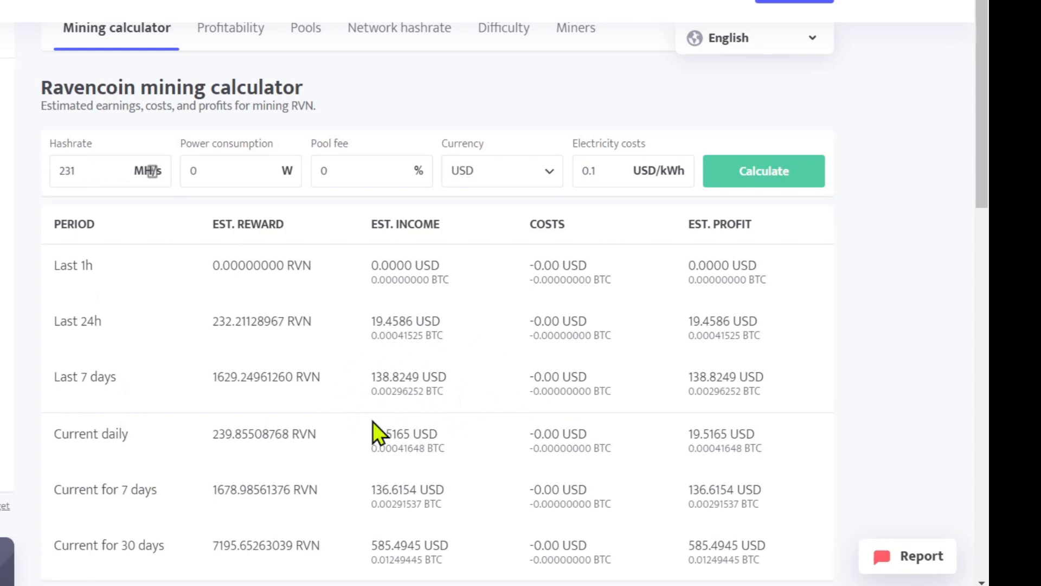
mouse_move(362, 442)
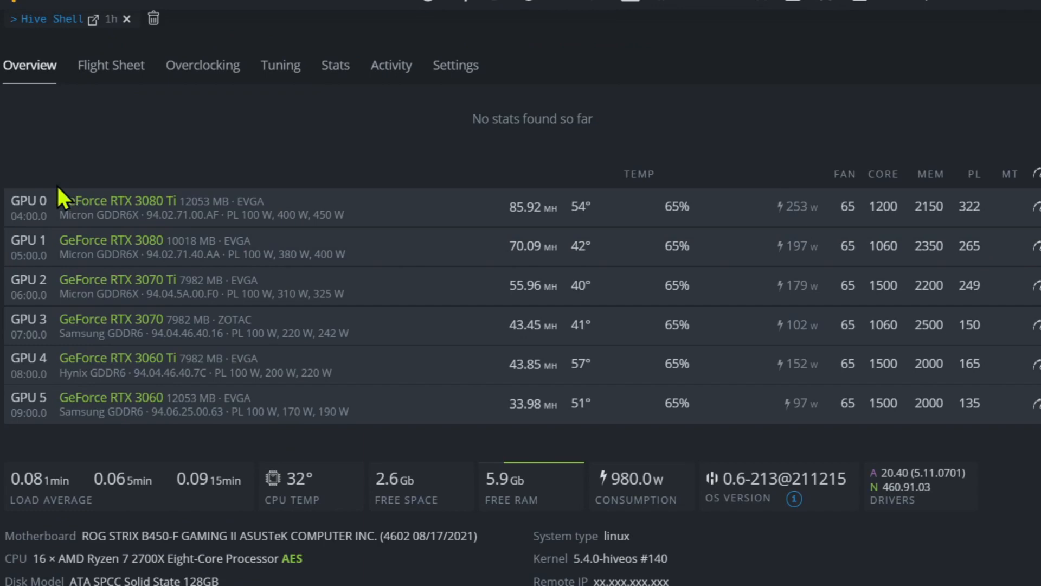
mouse_move(98, 242)
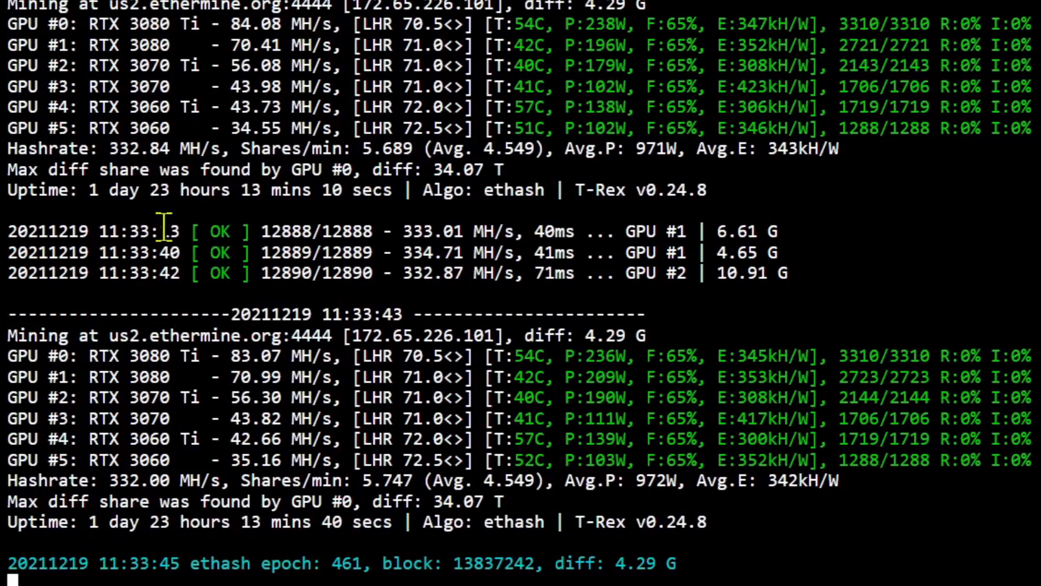
mouse_move(182, 217)
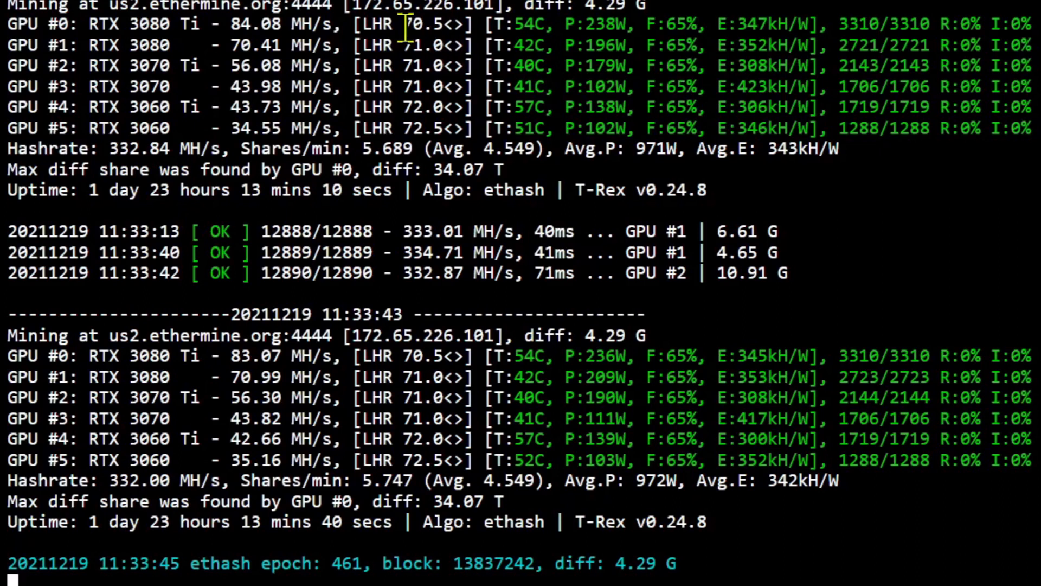
mouse_move(443, 45)
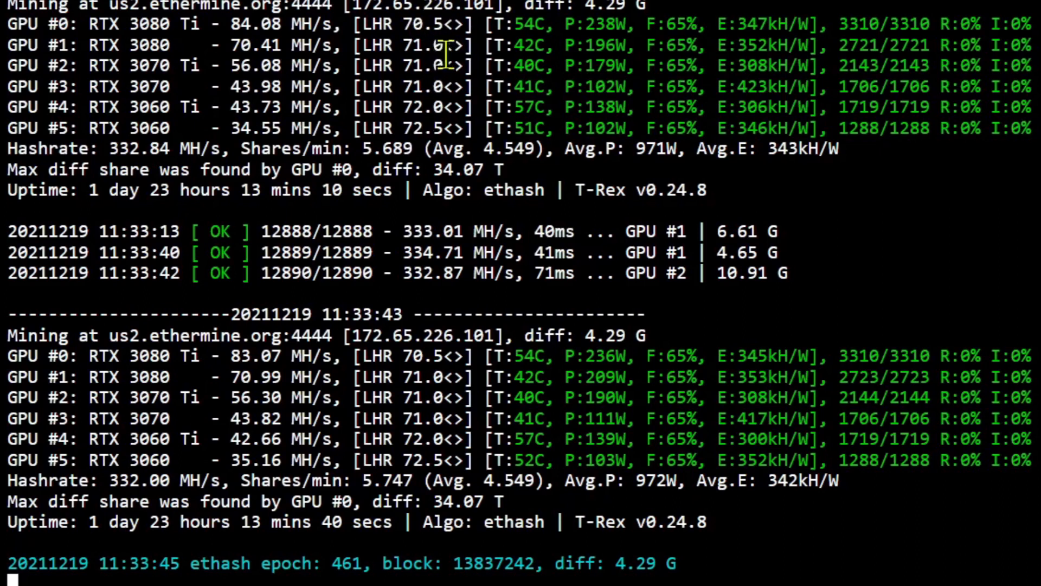
mouse_move(318, 189)
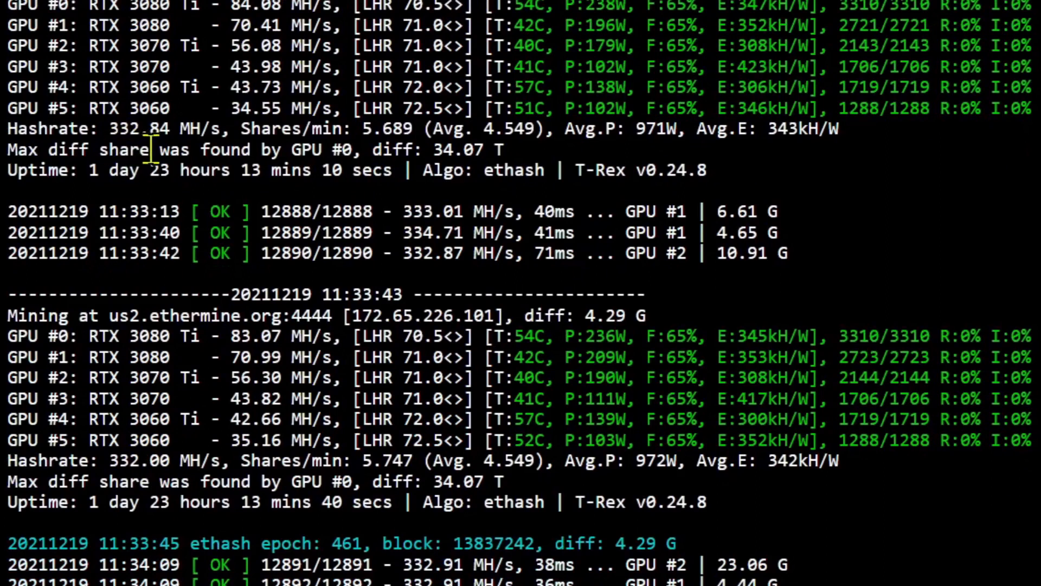
scroll("down", 3)
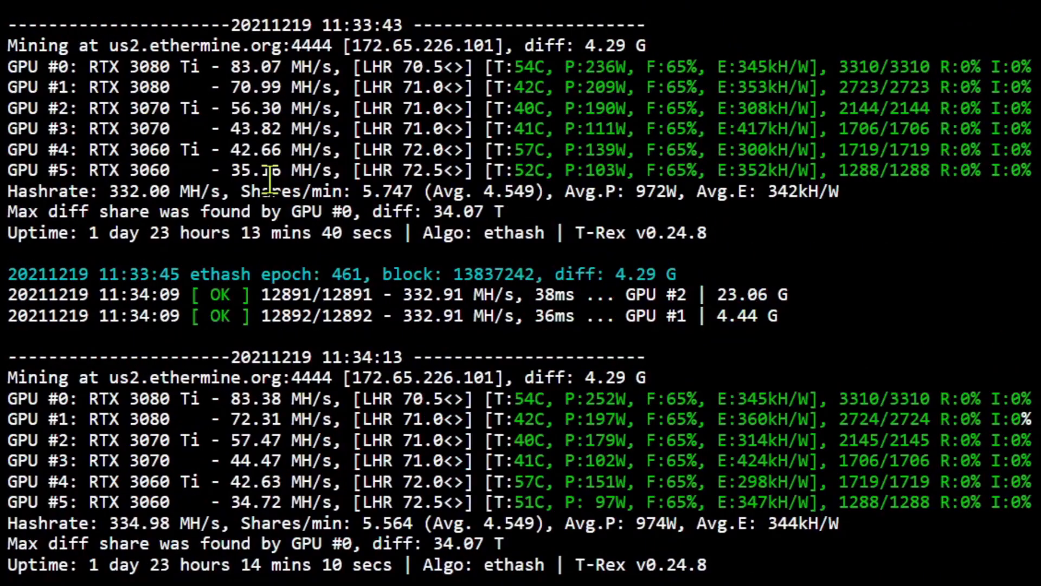
mouse_move(848, 38)
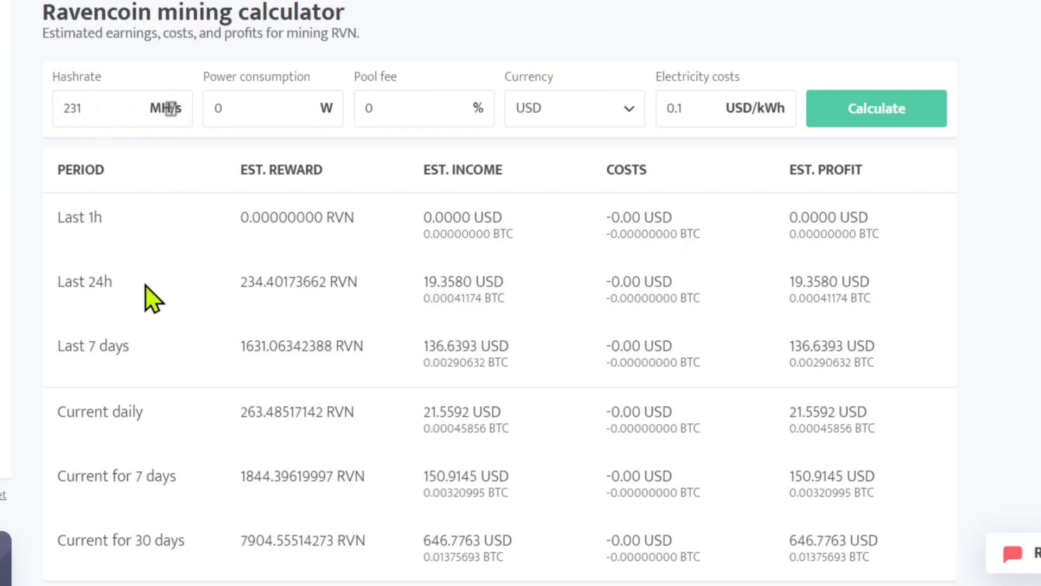
mouse_move(430, 562)
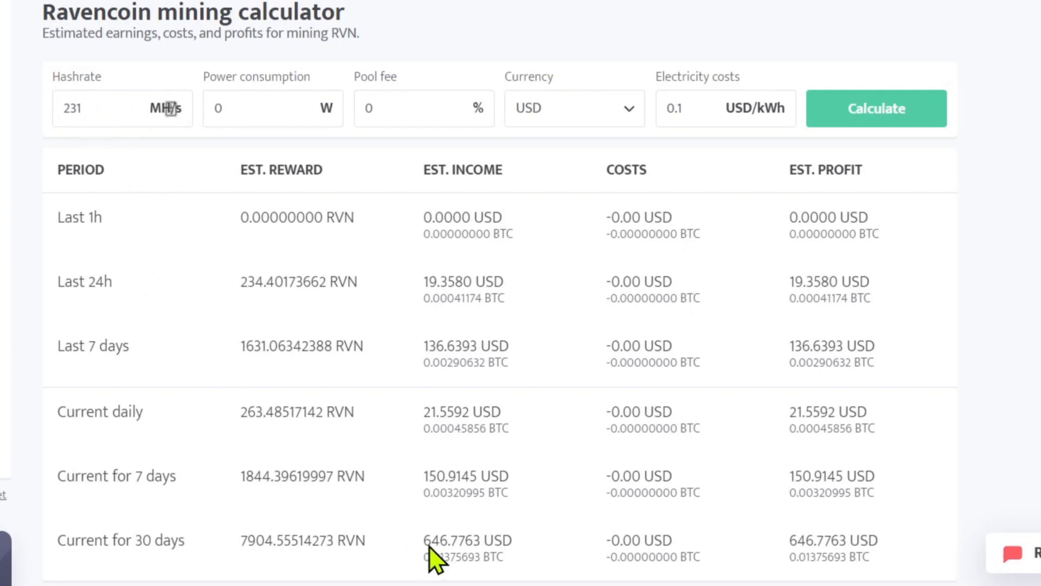
mouse_move(446, 566)
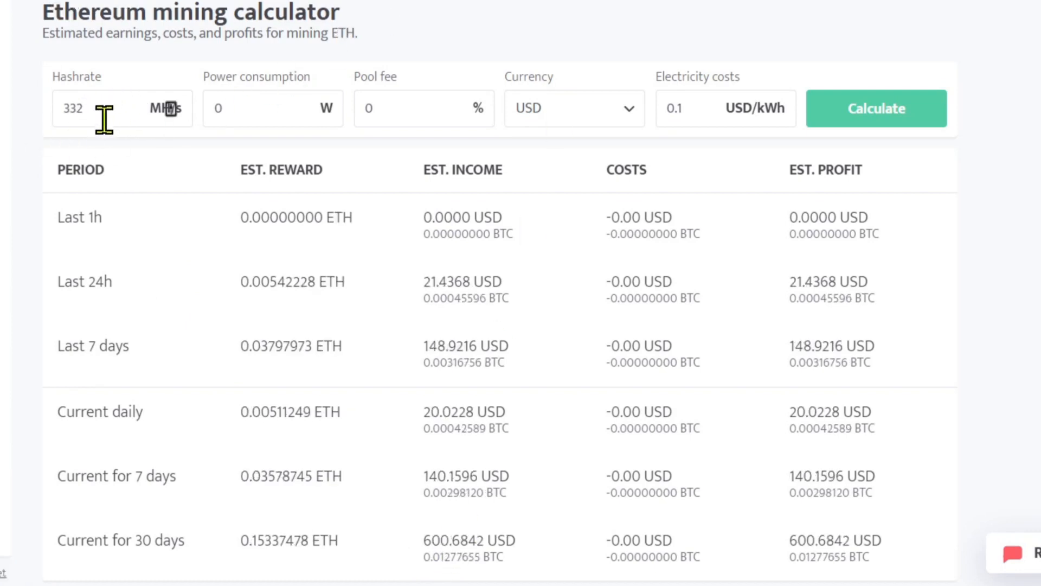
mouse_move(465, 576)
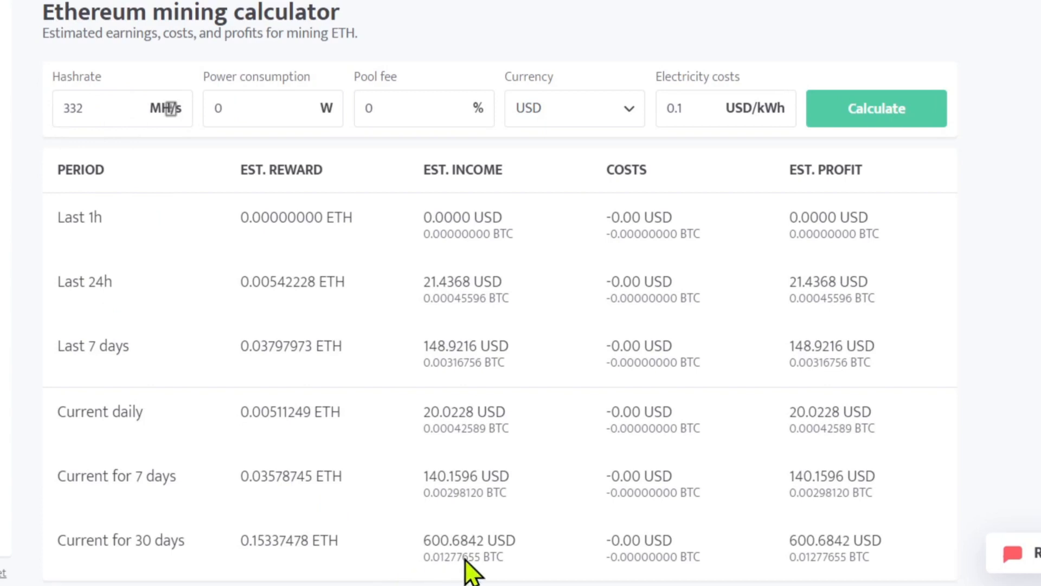
mouse_move(486, 559)
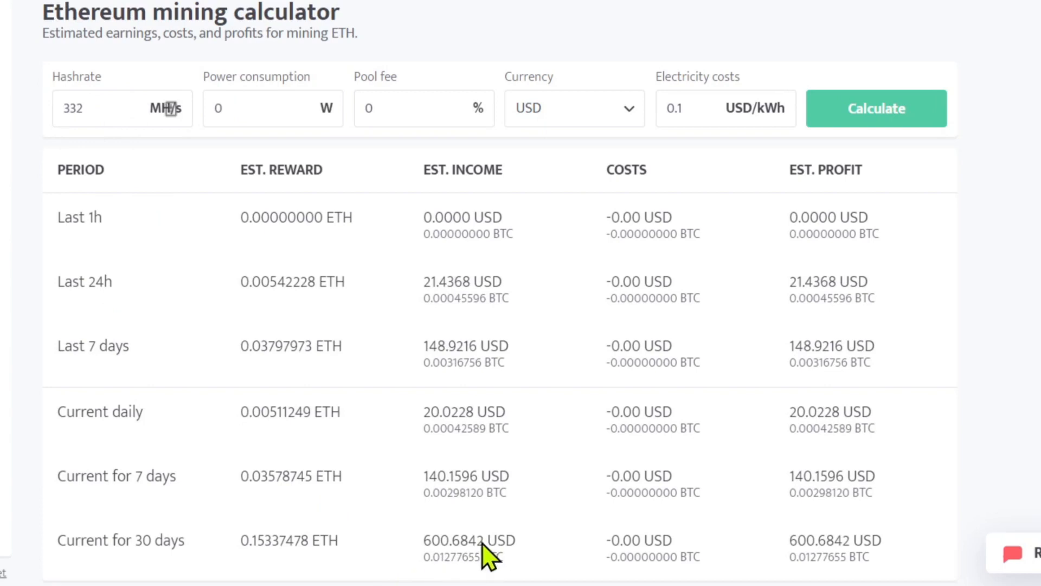
mouse_move(491, 290)
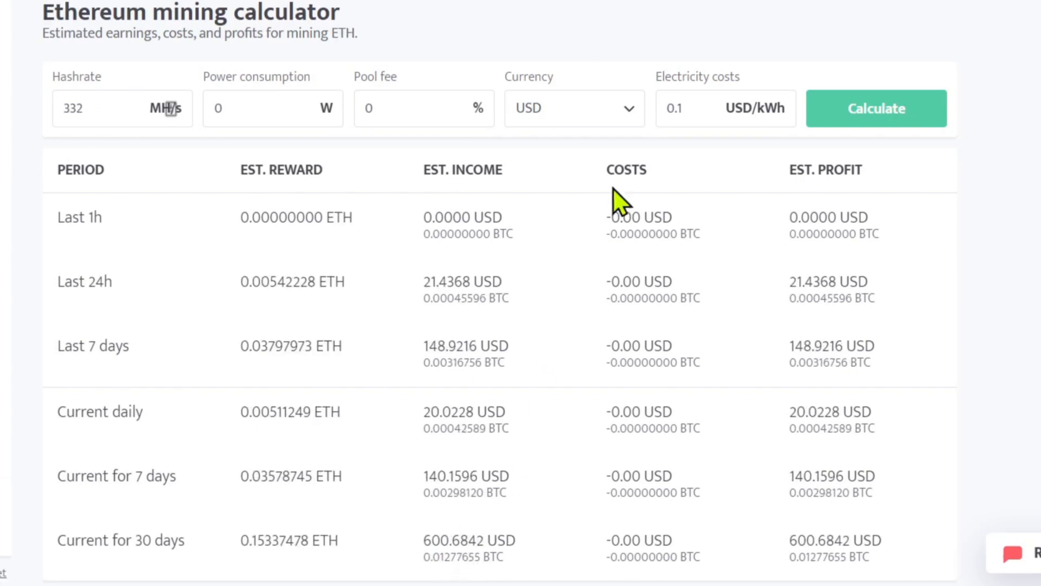
mouse_move(572, 338)
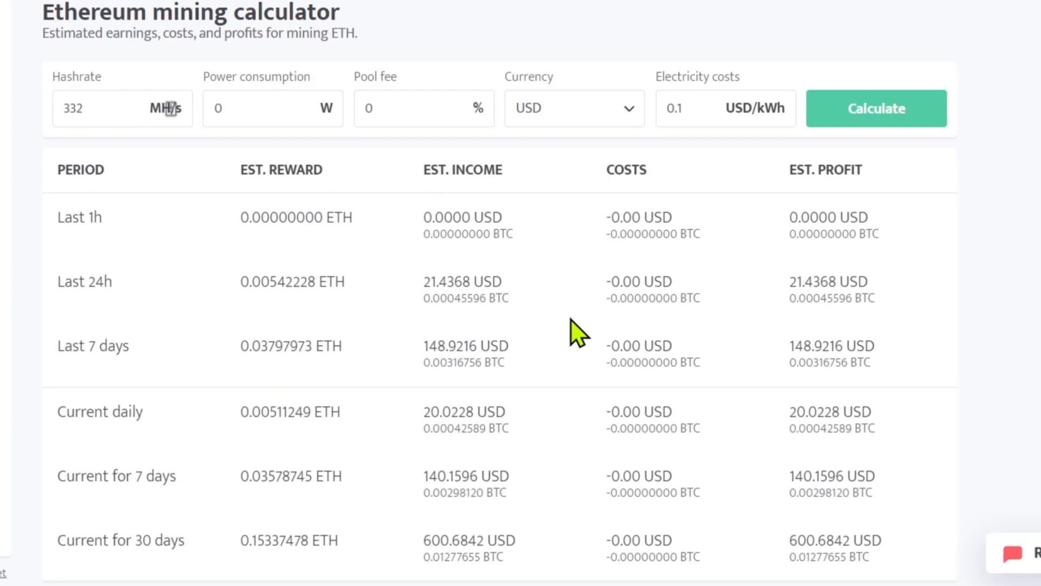
mouse_move(528, 256)
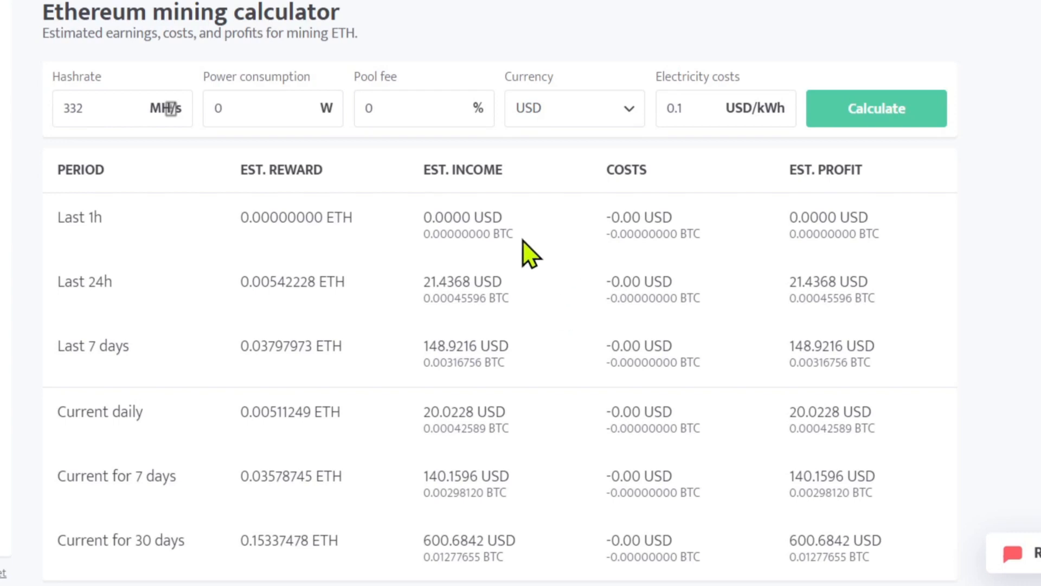
mouse_move(521, 284)
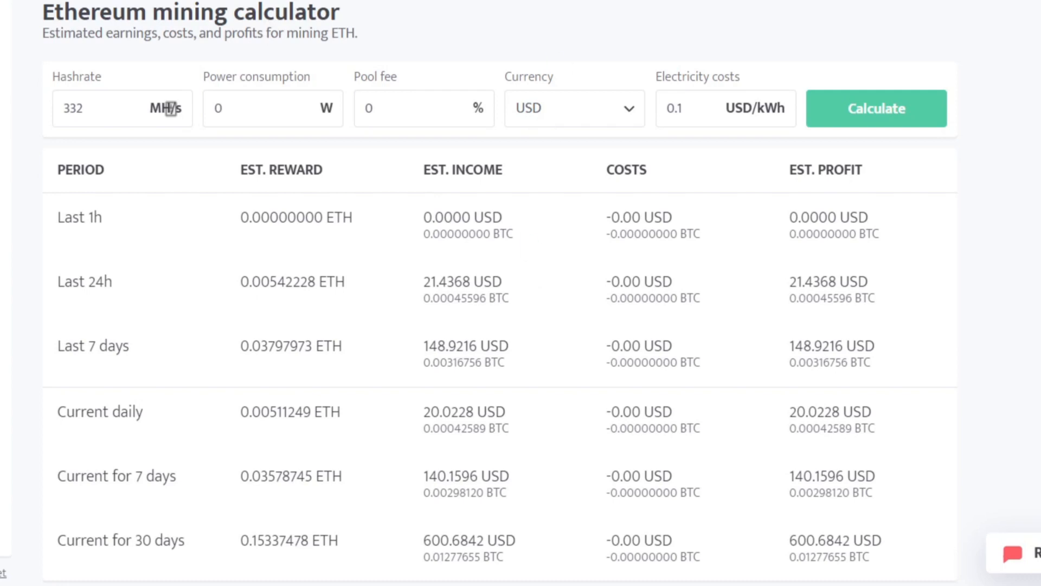
mouse_move(461, 568)
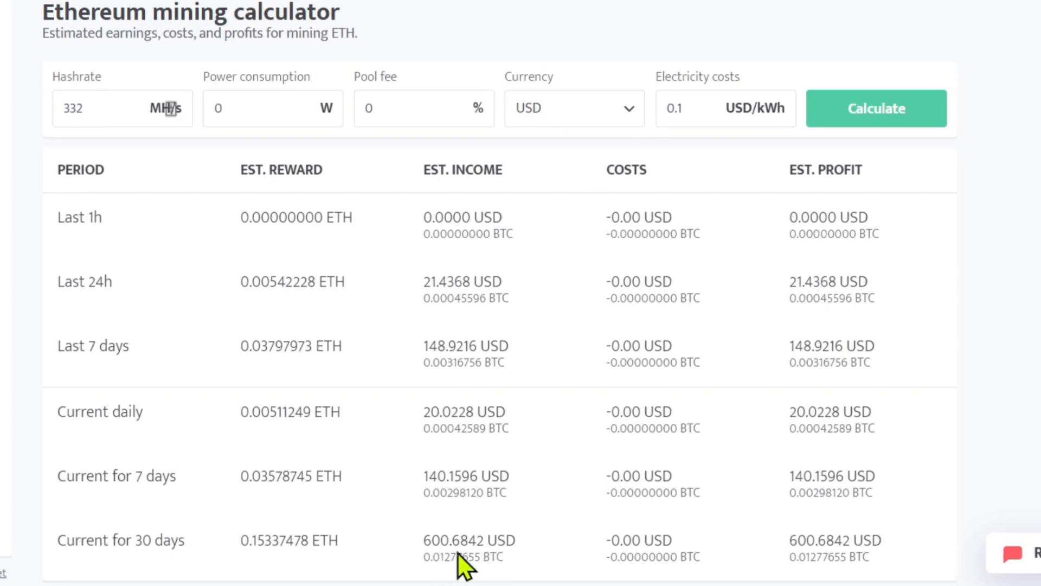
mouse_move(526, 508)
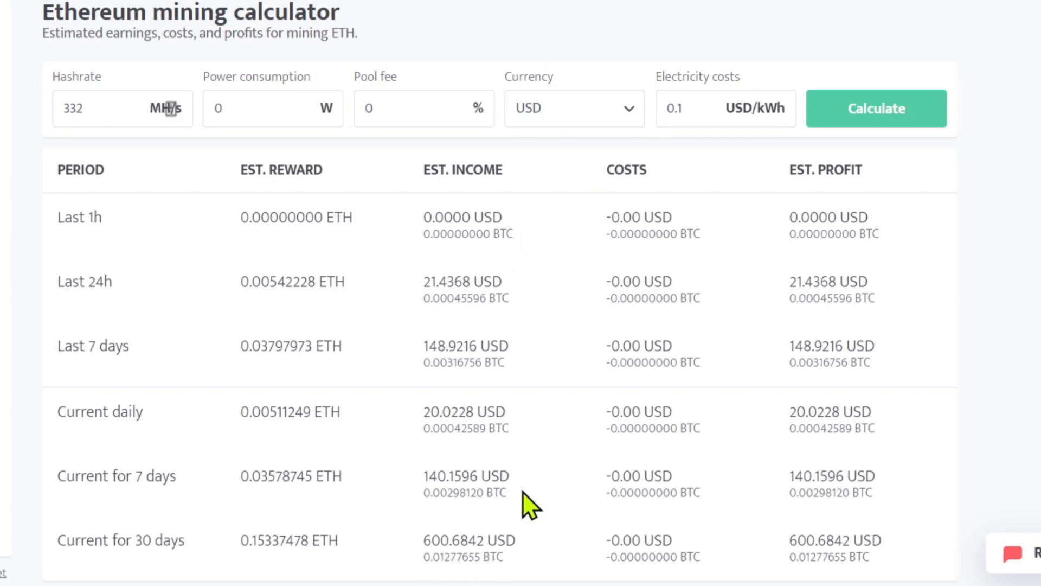
mouse_move(514, 560)
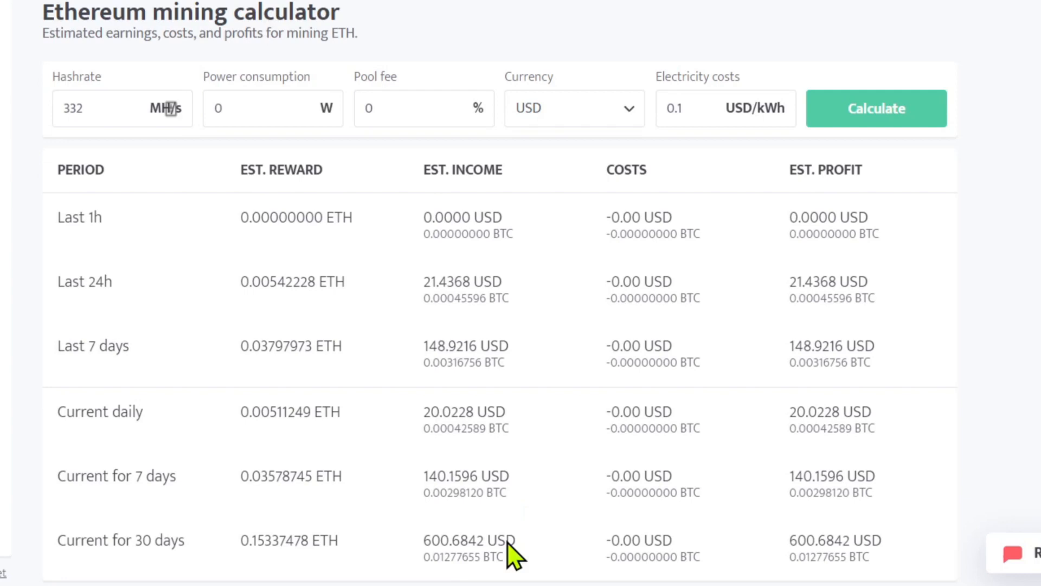
mouse_move(545, 519)
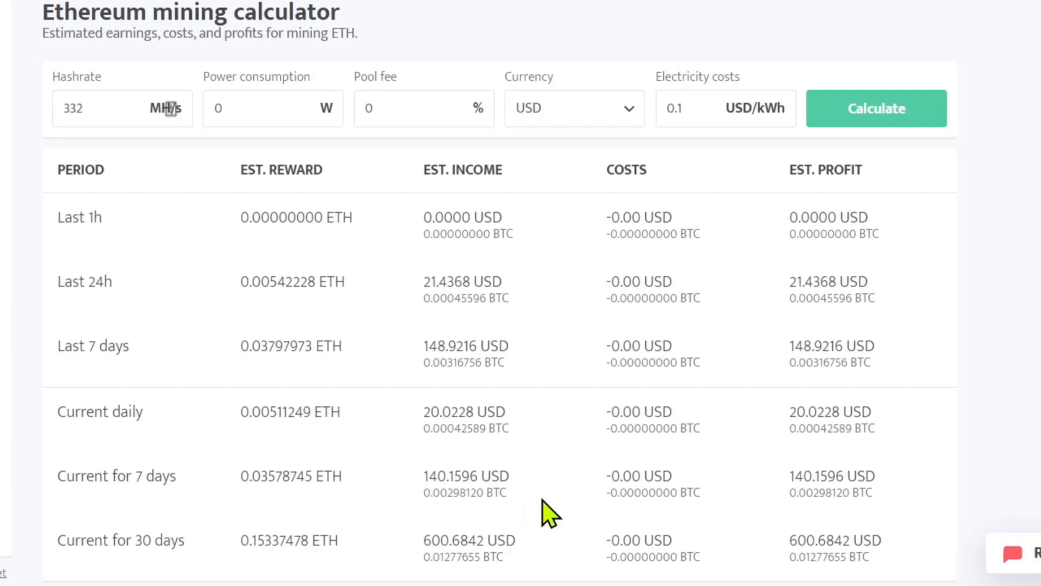
mouse_move(511, 517)
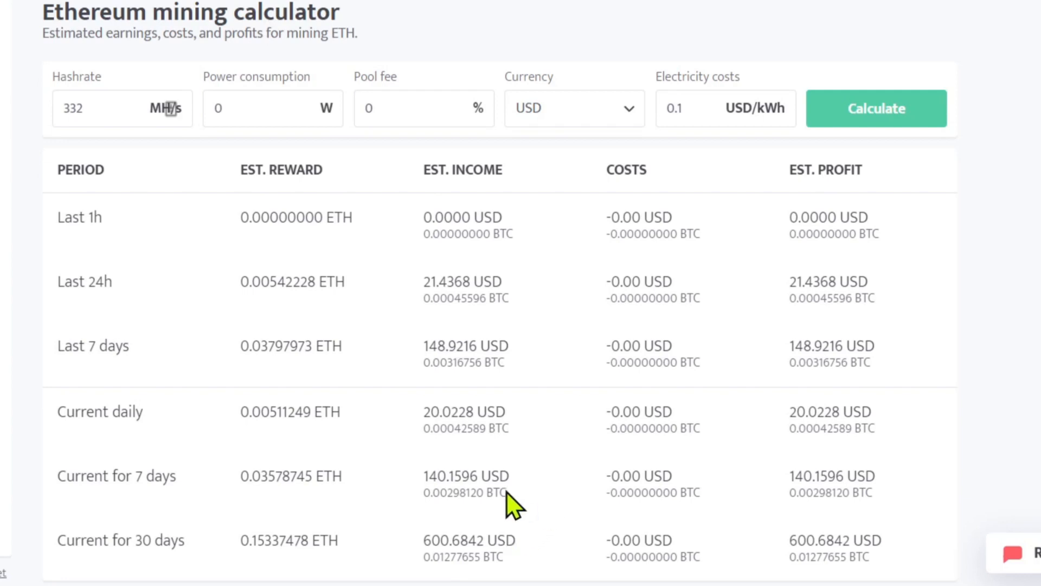
mouse_move(240, 556)
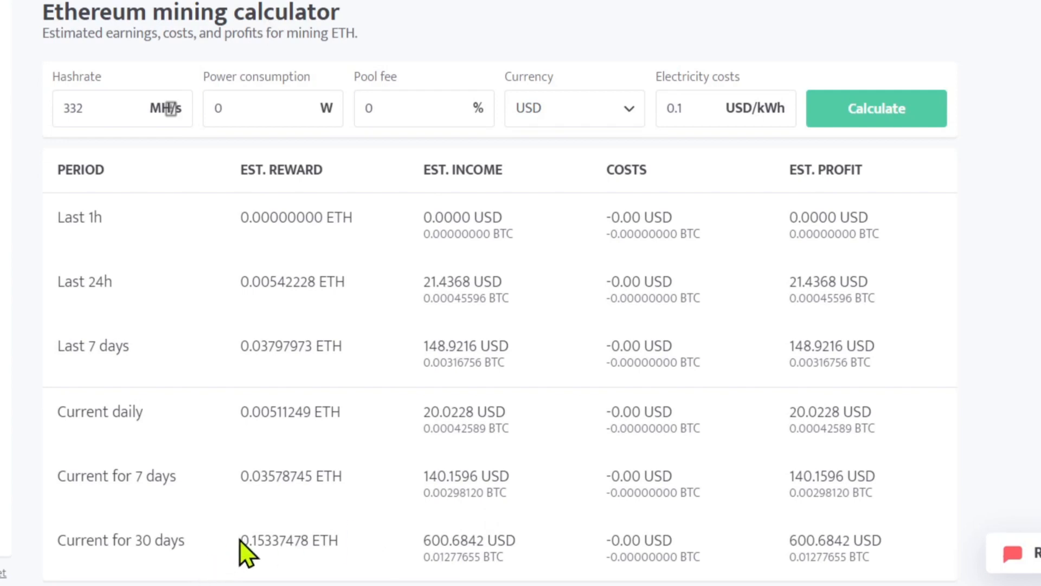
mouse_move(341, 557)
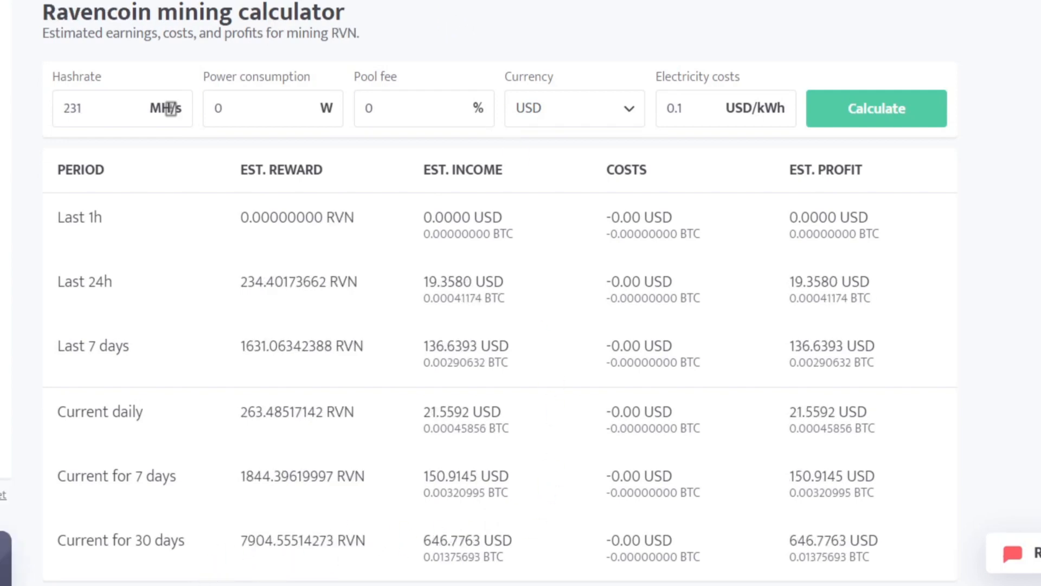
mouse_move(437, 551)
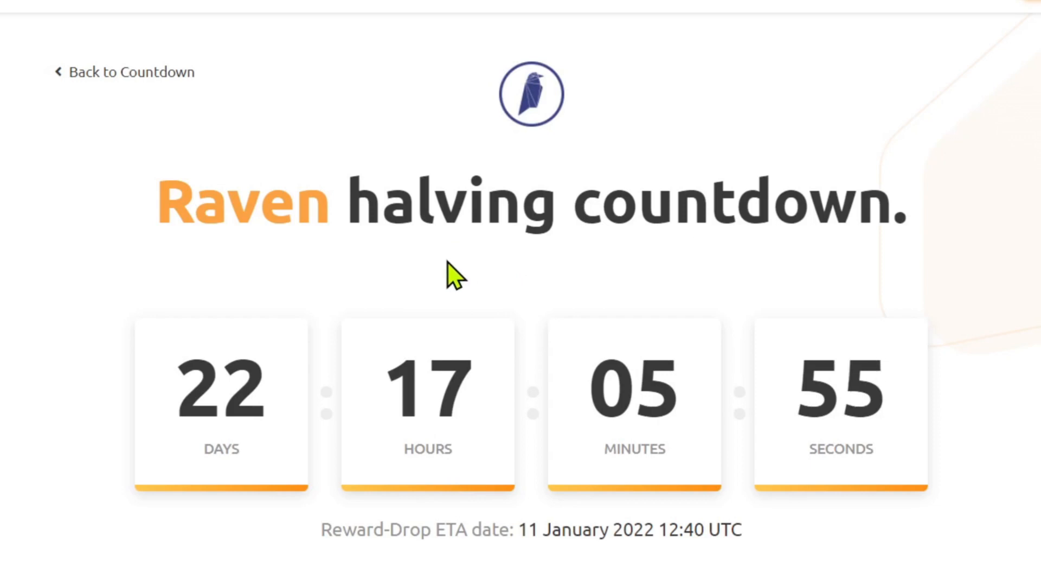
mouse_move(460, 286)
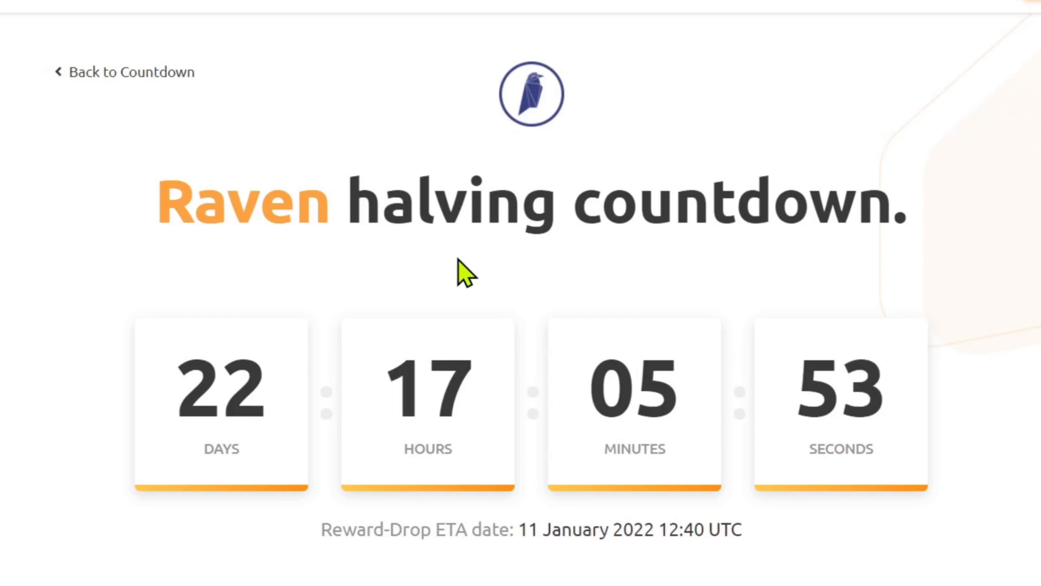
mouse_move(224, 452)
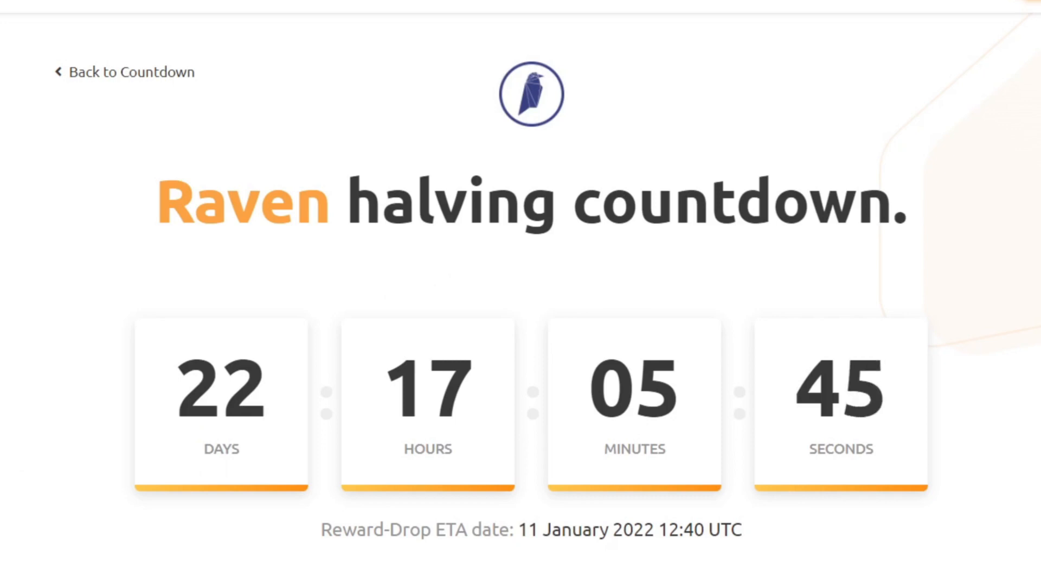
mouse_move(409, 295)
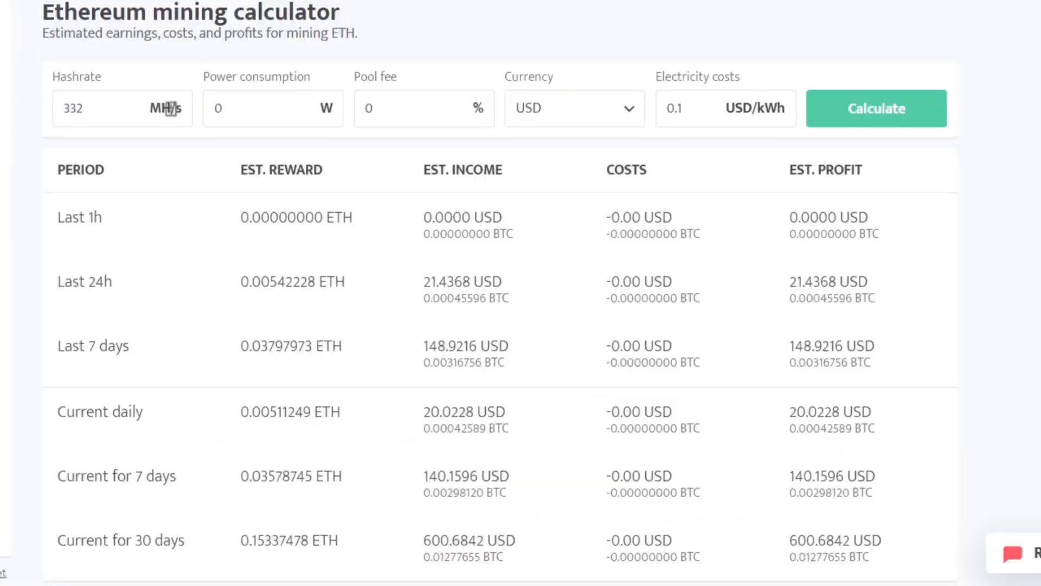
mouse_move(420, 542)
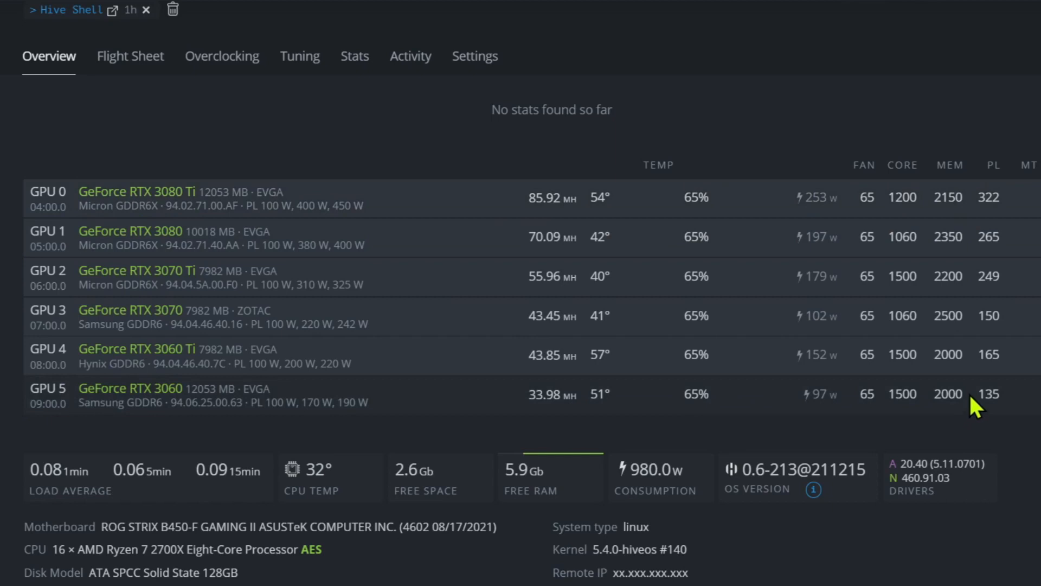
mouse_move(919, 272)
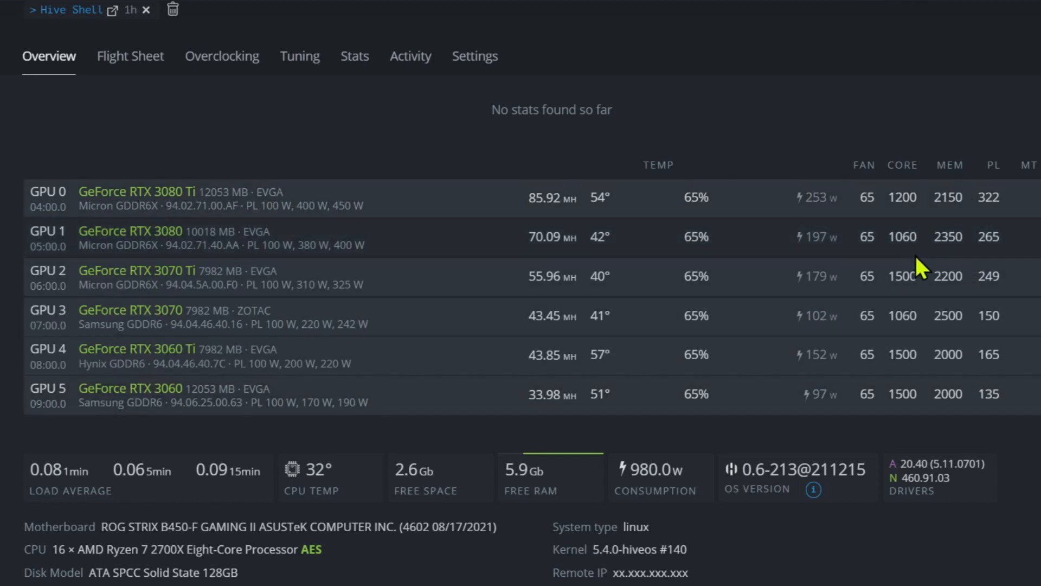
mouse_move(924, 223)
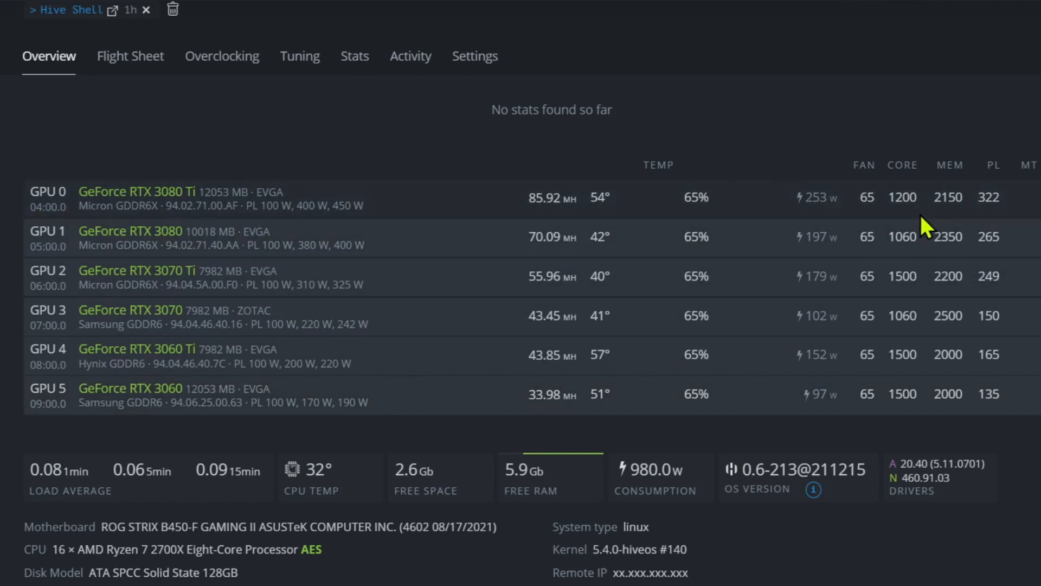
mouse_move(930, 252)
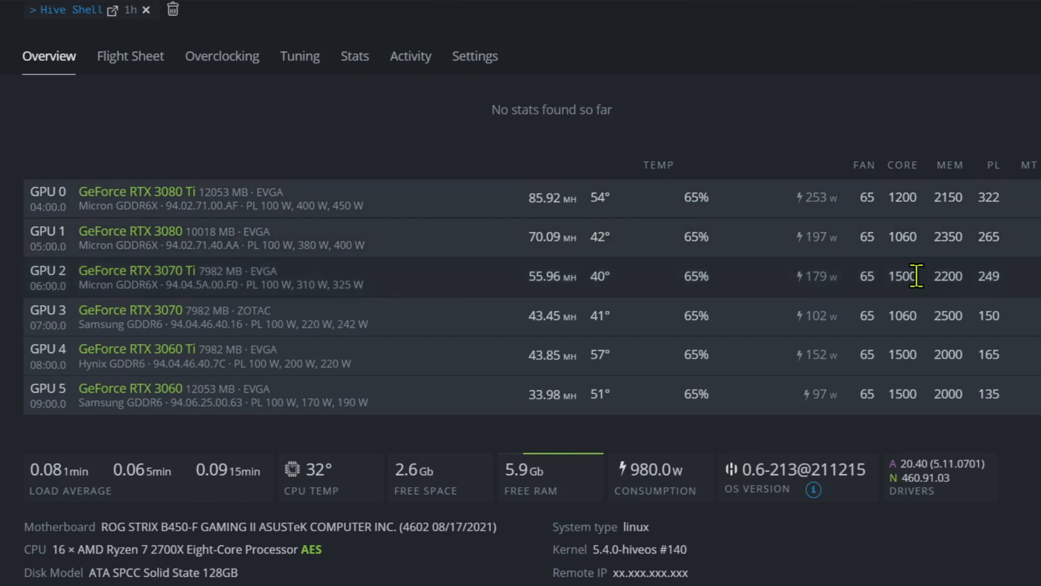
mouse_move(244, 349)
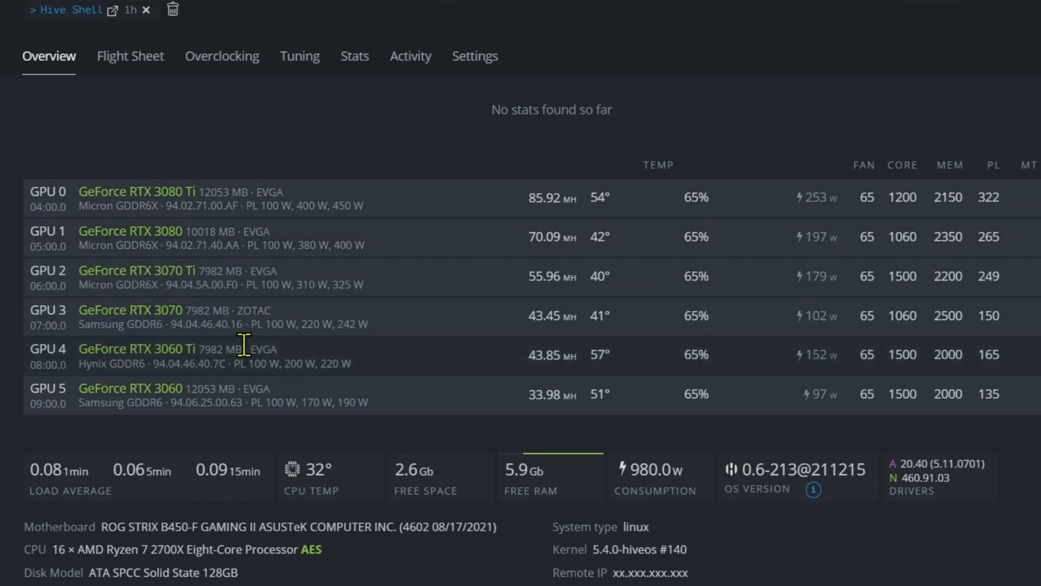
mouse_move(201, 388)
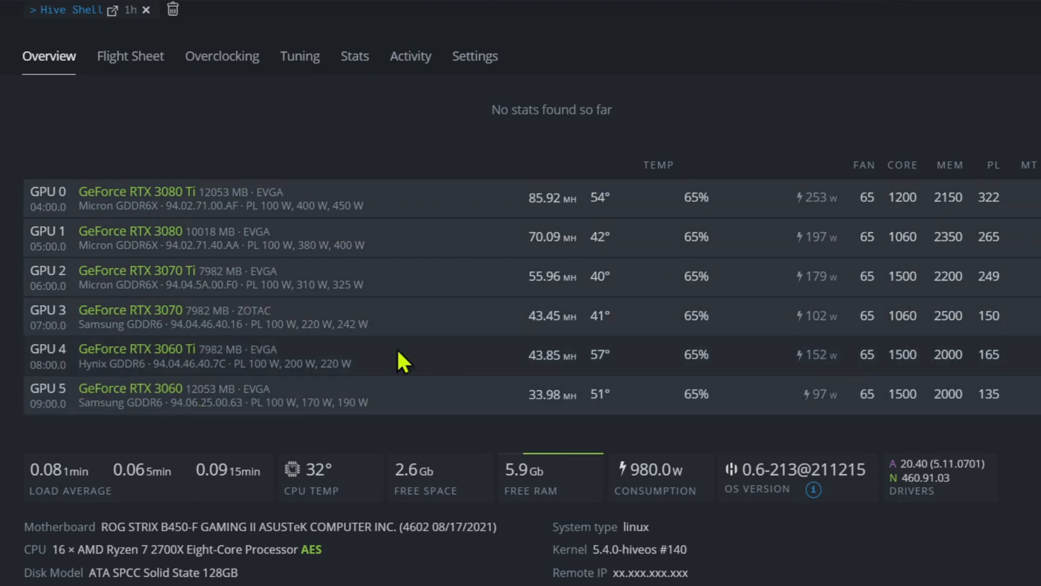
mouse_move(671, 278)
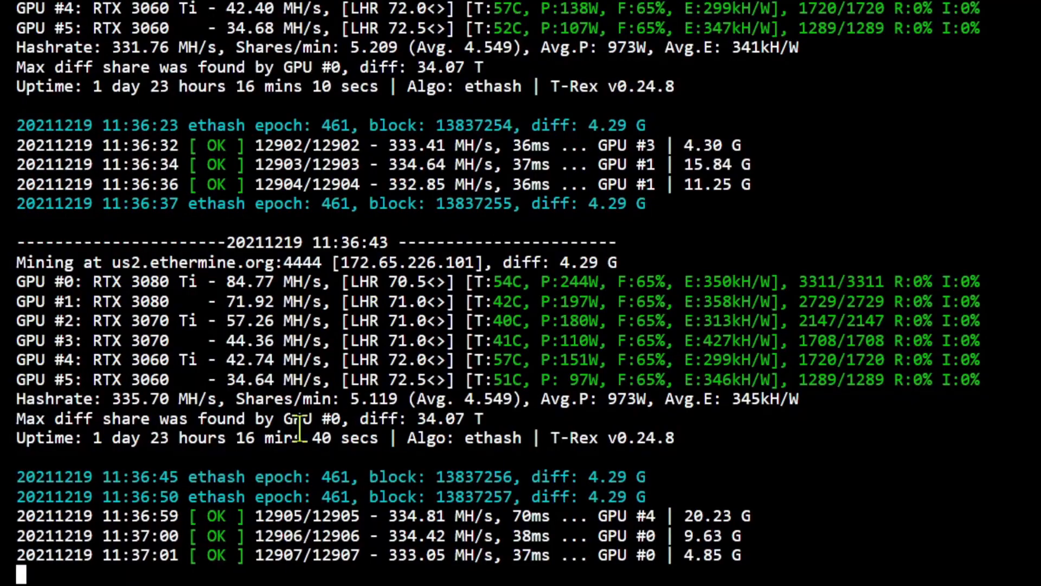
mouse_move(152, 398)
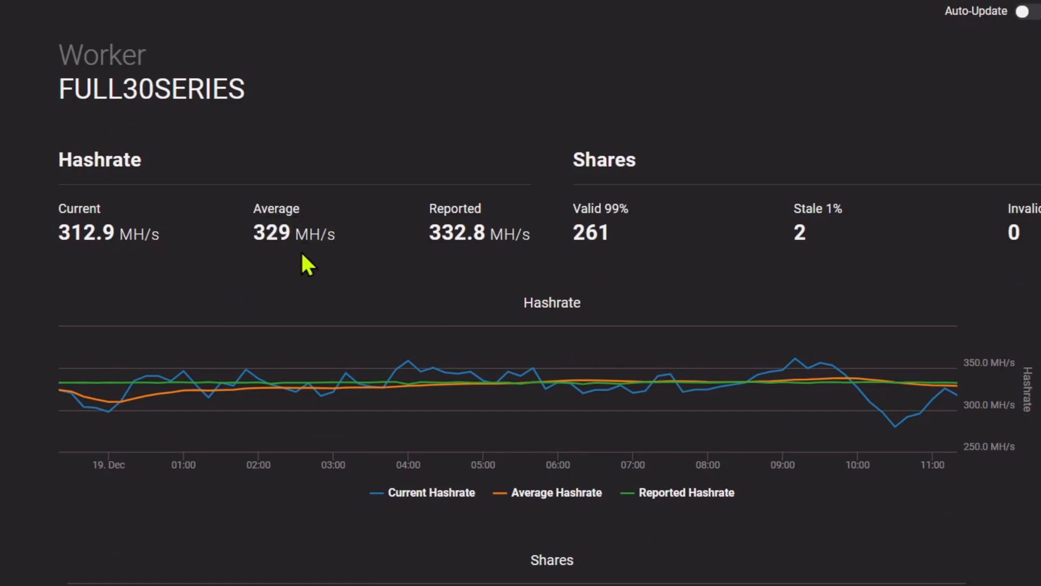
mouse_move(122, 378)
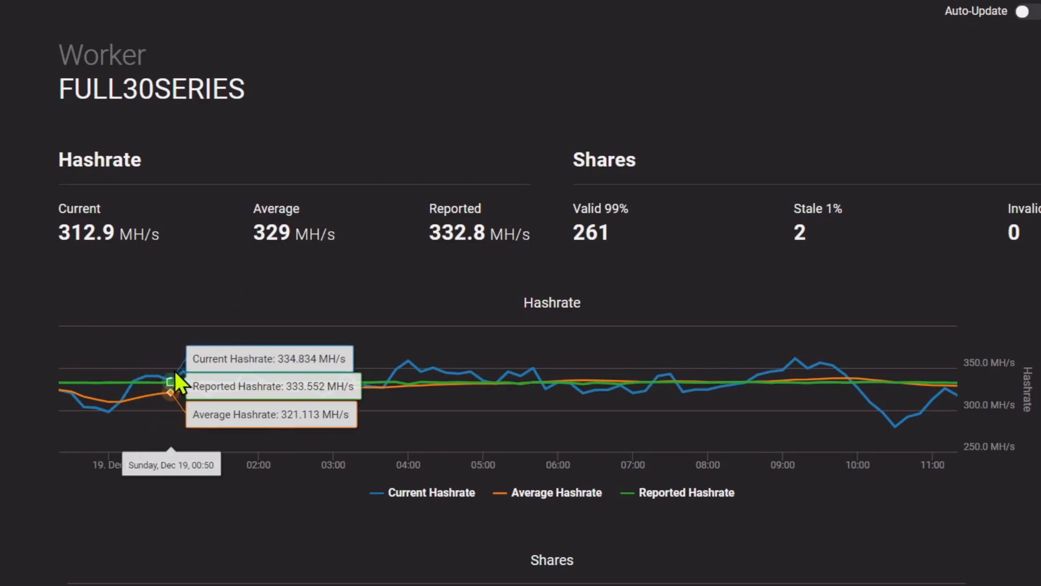
mouse_move(609, 379)
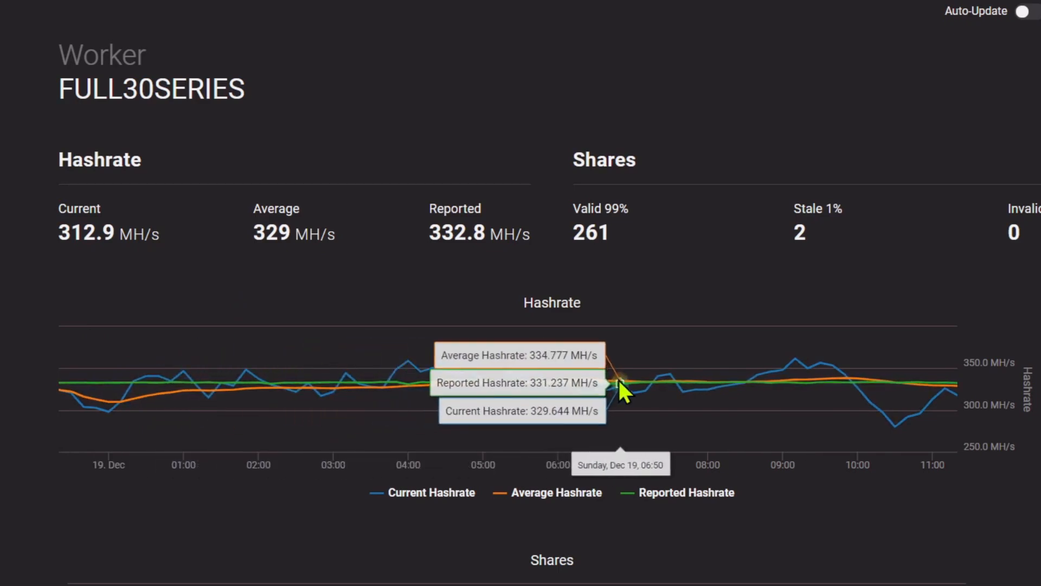
mouse_move(672, 389)
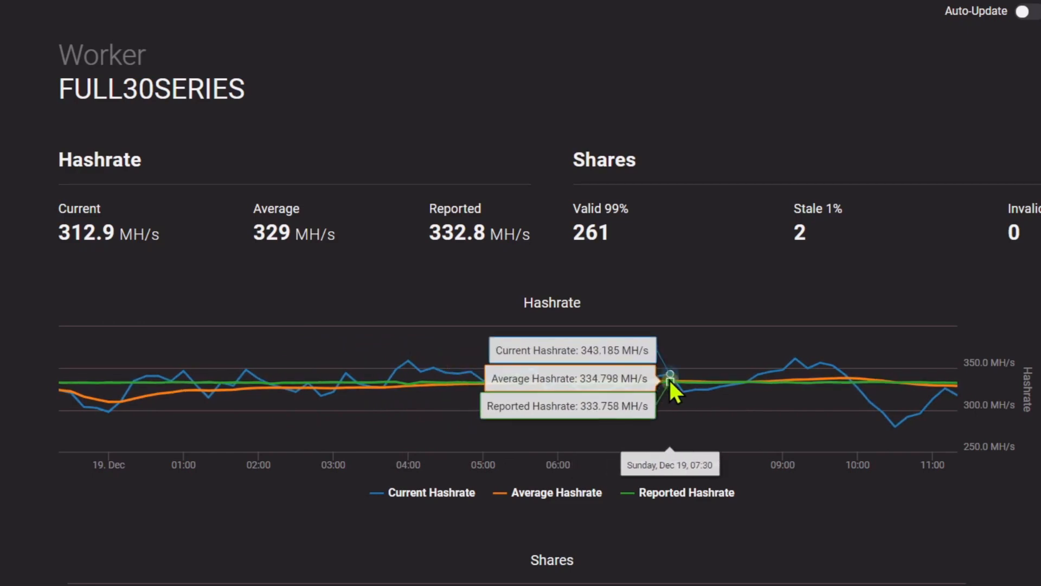
mouse_move(707, 385)
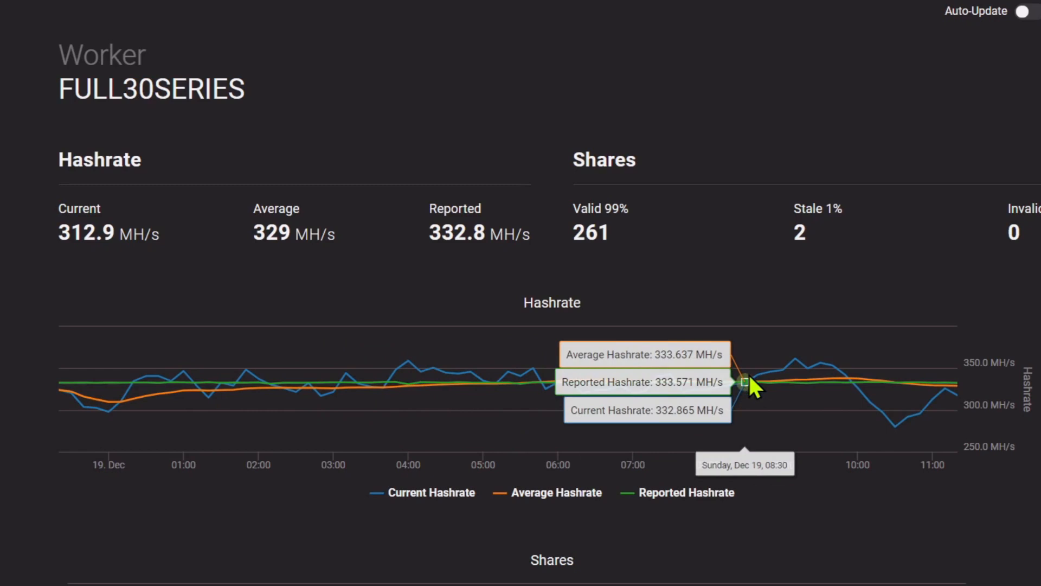
mouse_move(851, 398)
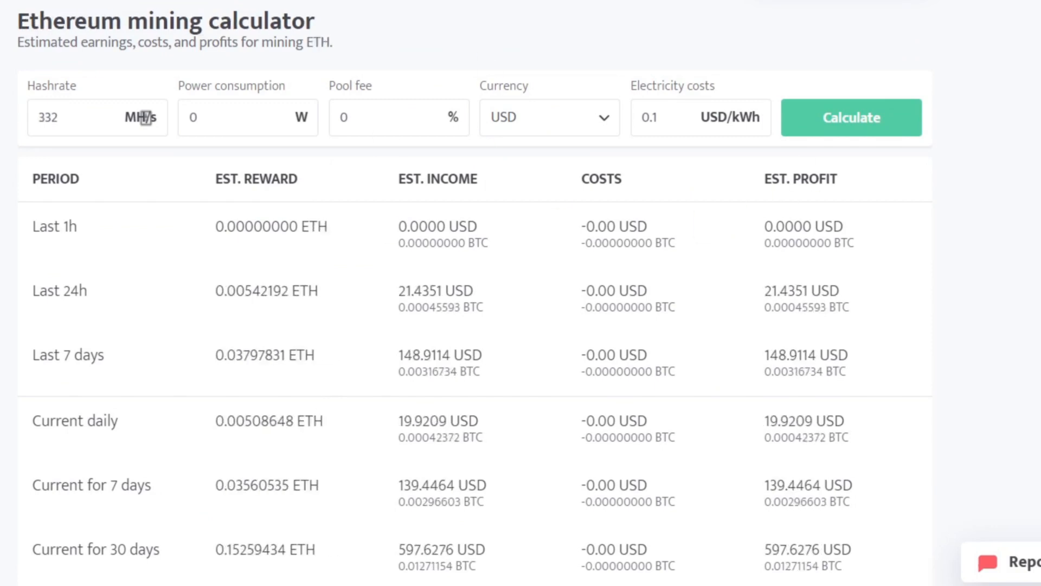
mouse_move(226, 505)
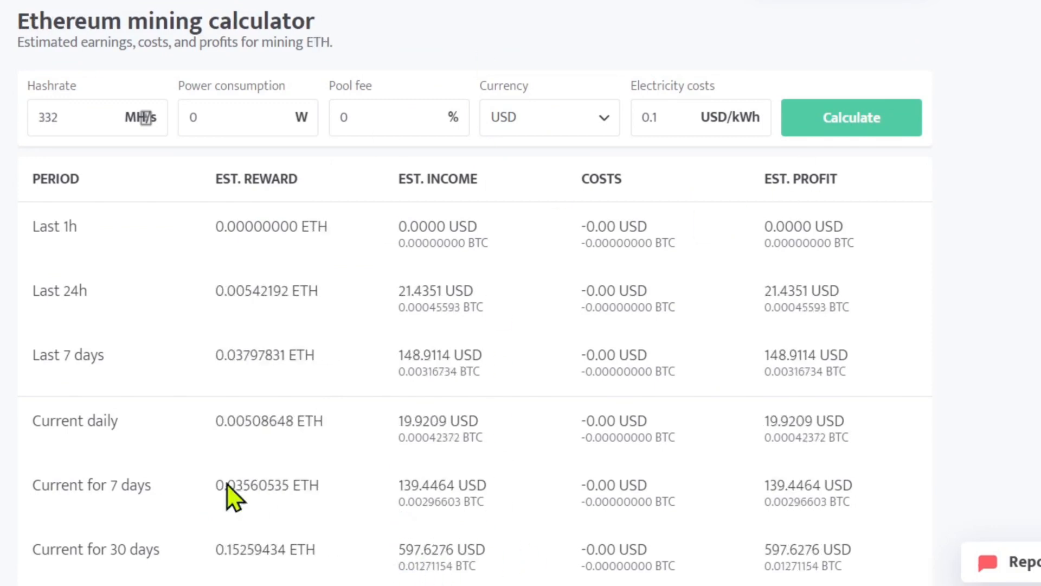
mouse_move(298, 309)
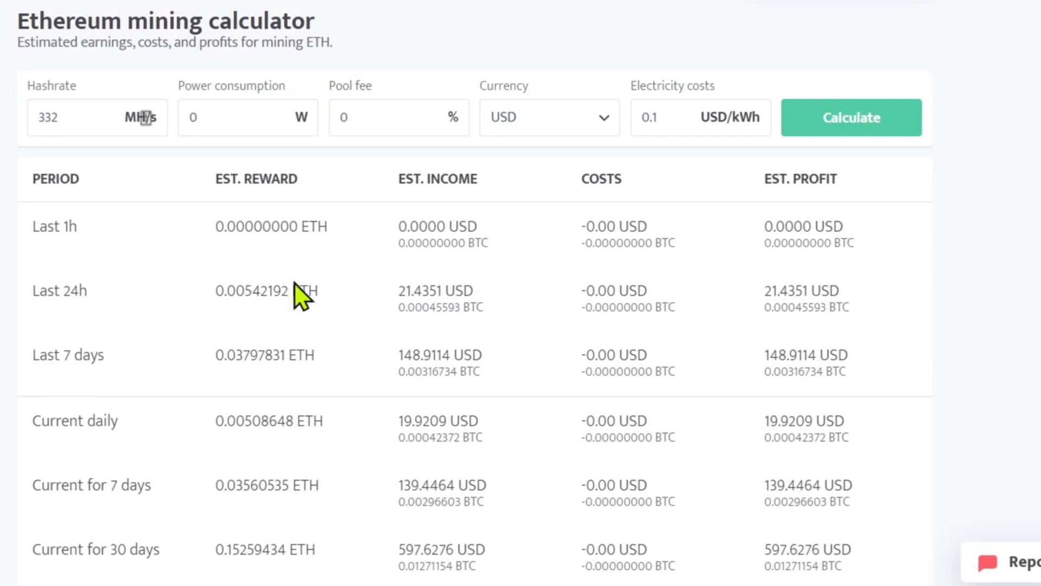
mouse_move(347, 276)
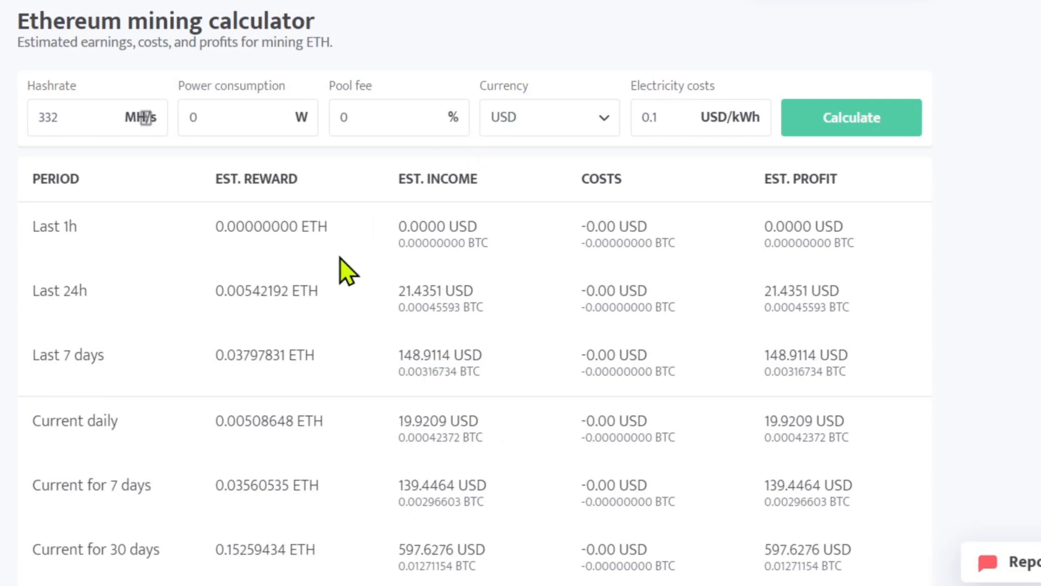
mouse_move(326, 249)
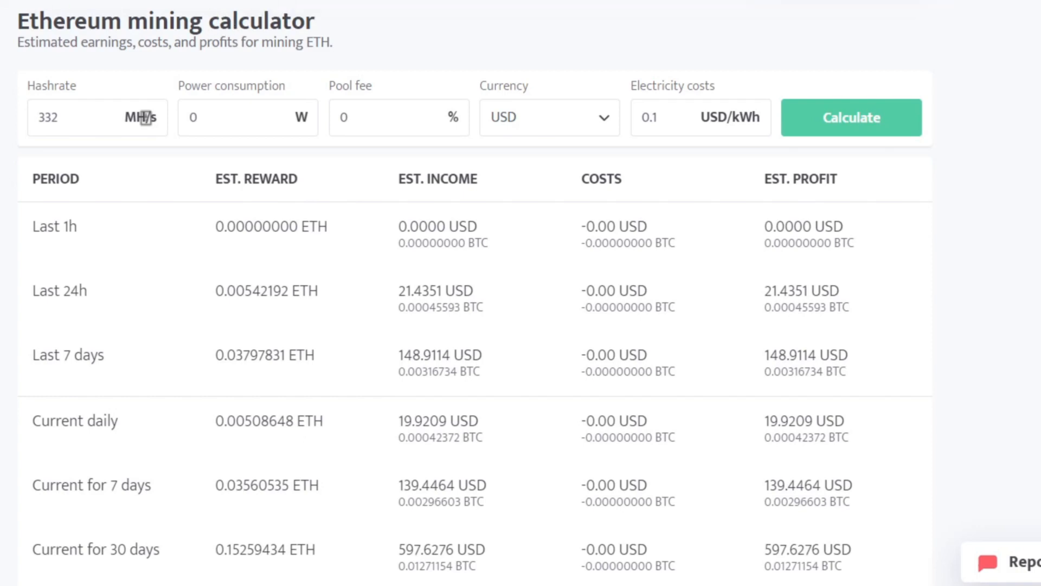
mouse_move(151, 102)
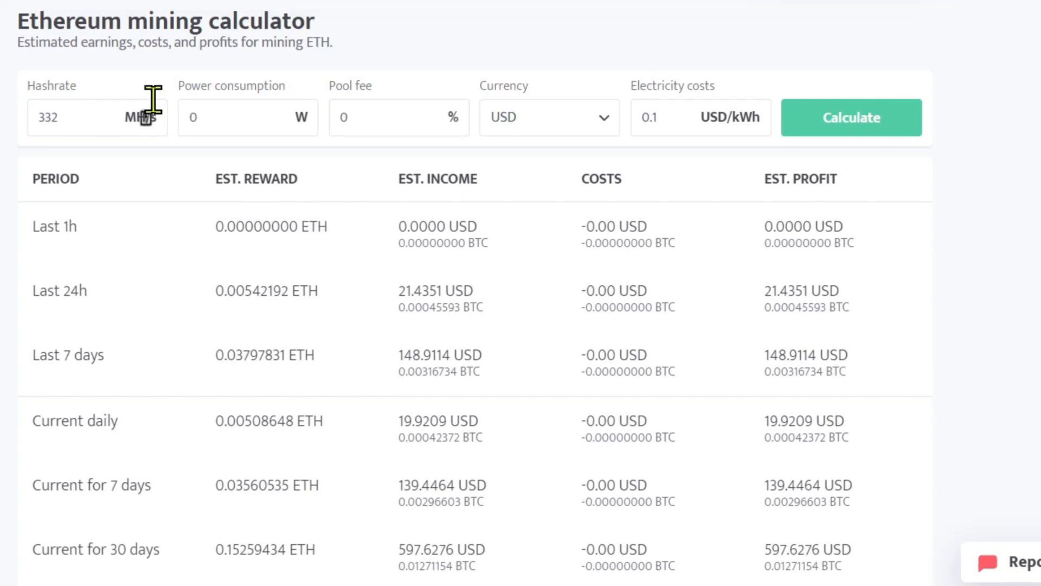
mouse_move(336, 373)
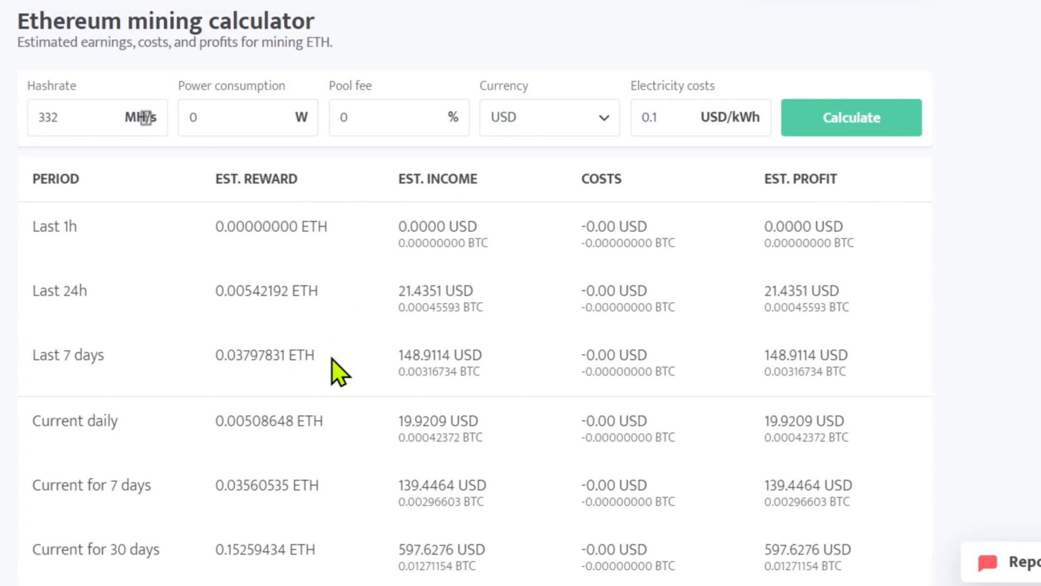
mouse_move(364, 360)
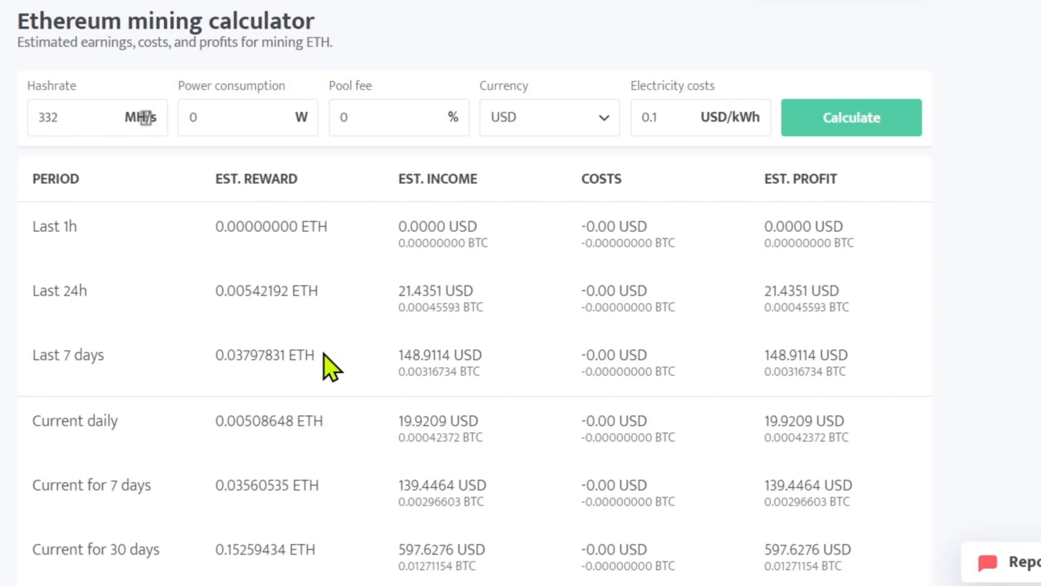
mouse_move(339, 461)
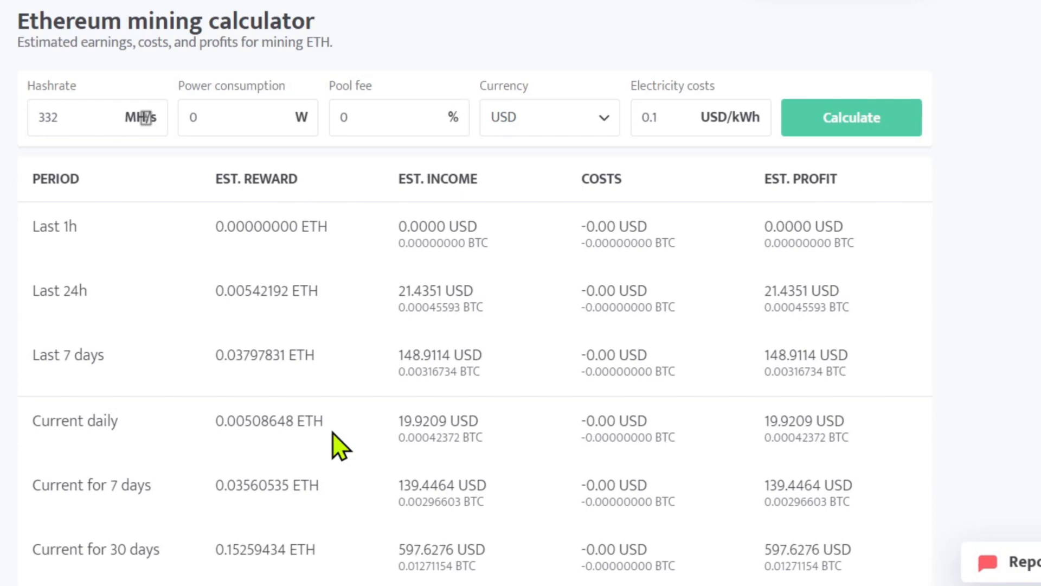
mouse_move(369, 377)
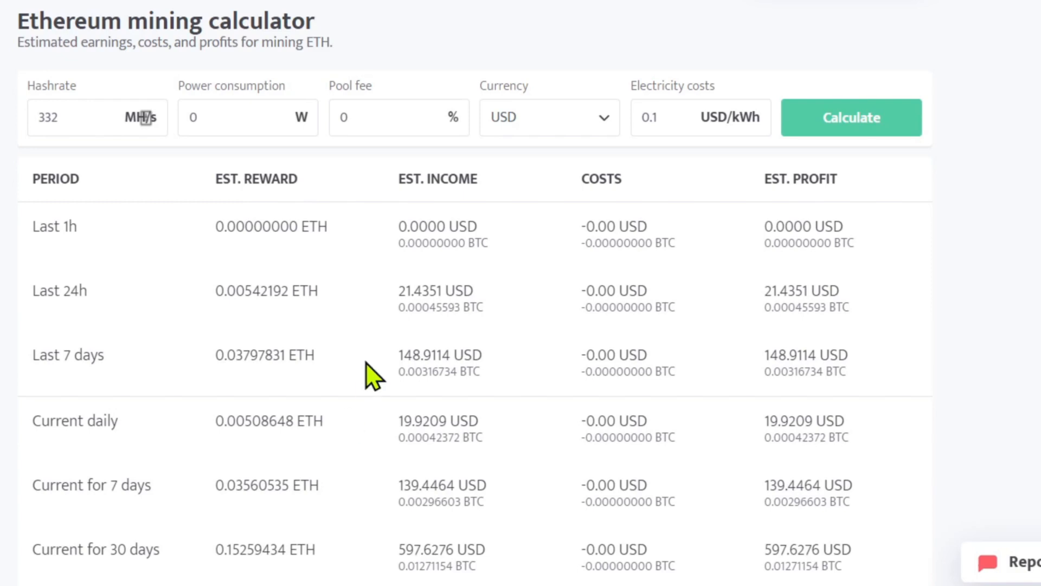
mouse_move(346, 360)
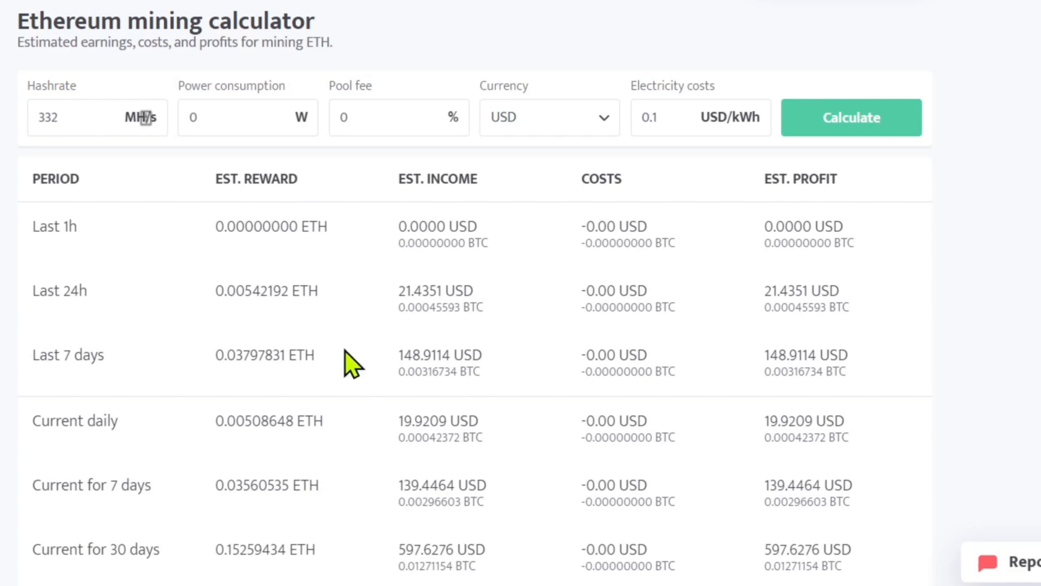
mouse_move(308, 281)
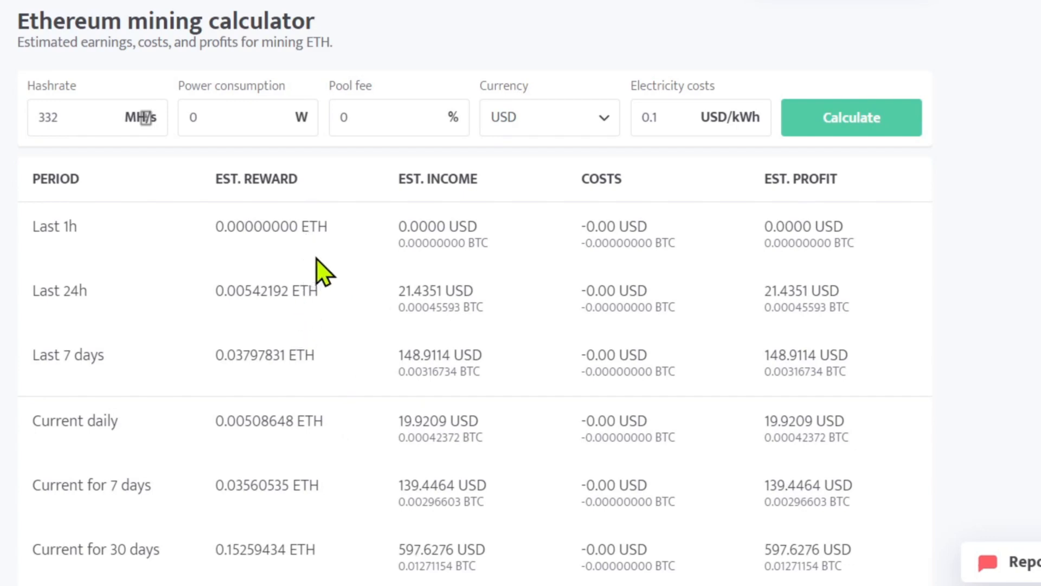
mouse_move(294, 367)
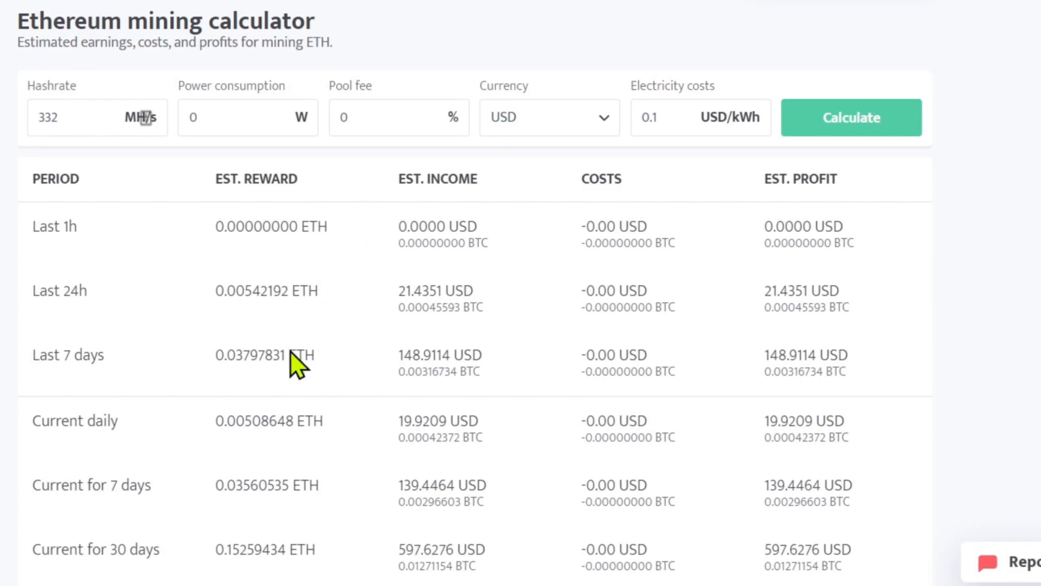